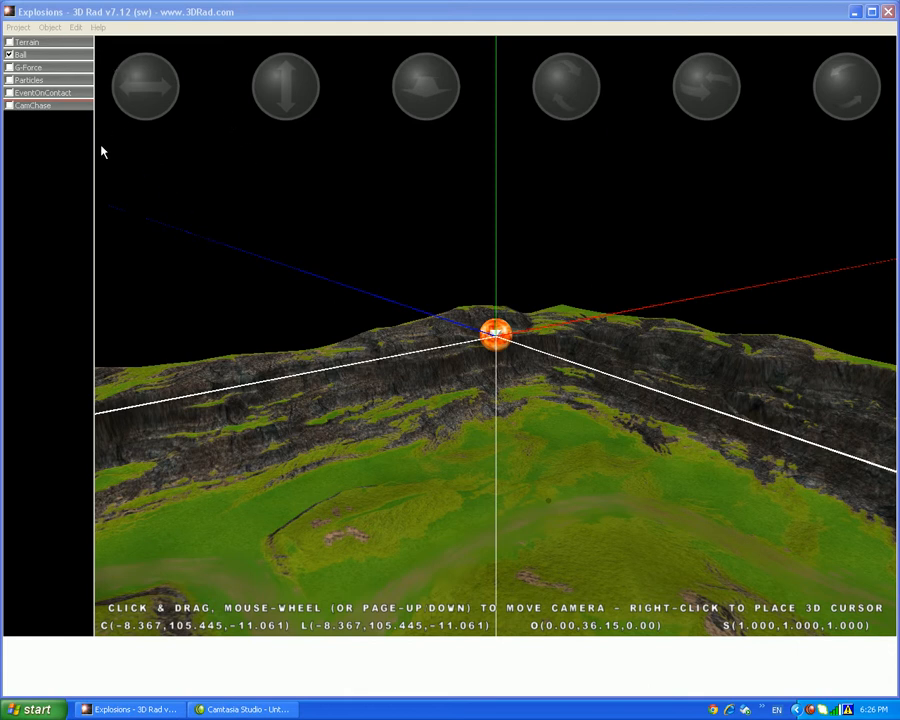
mouse_move(192, 170)
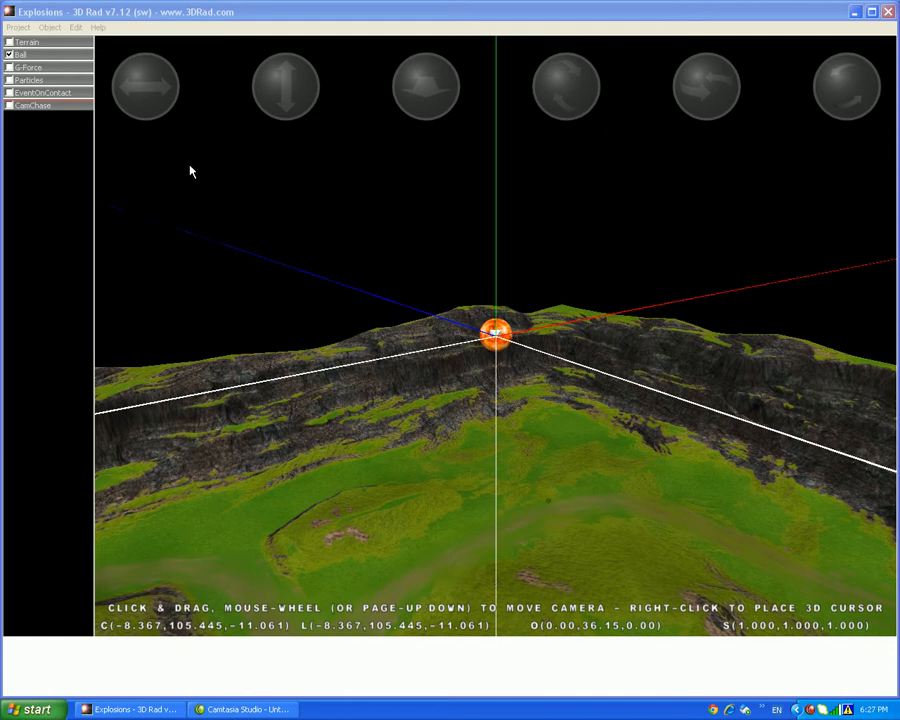
mouse_move(50, 28)
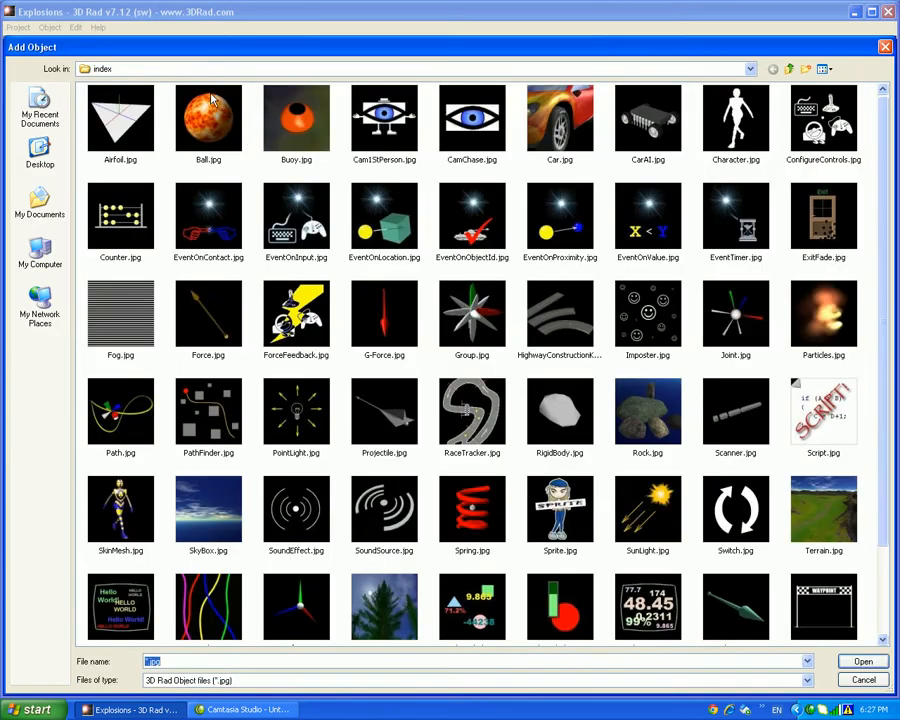
mouse_move(632, 186)
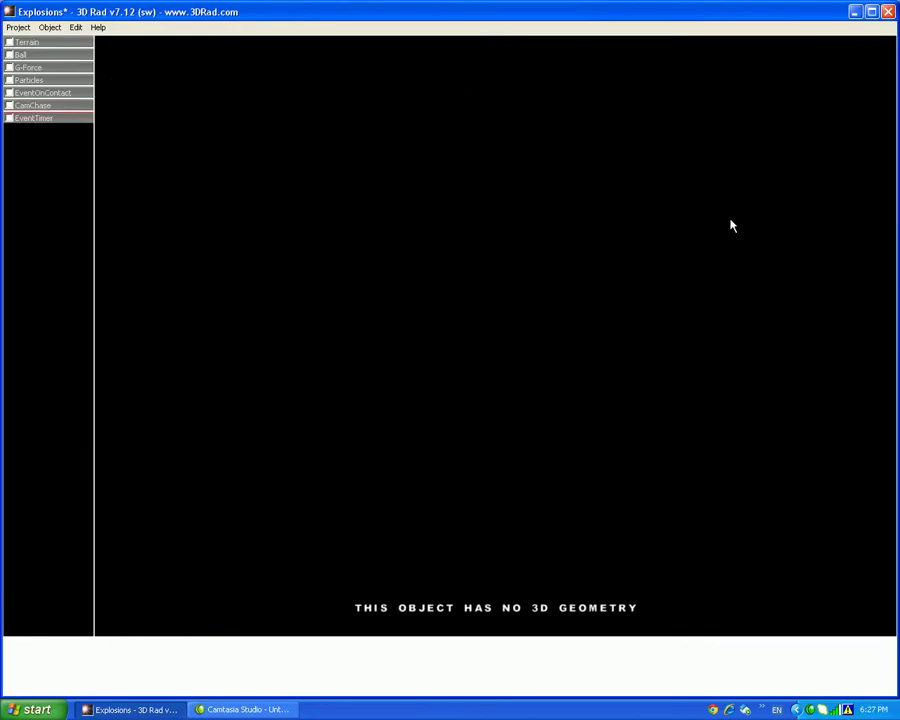
Give the EventTimer a 10000/10000 end time range, not working at start, and confirm
double_click(32, 118)
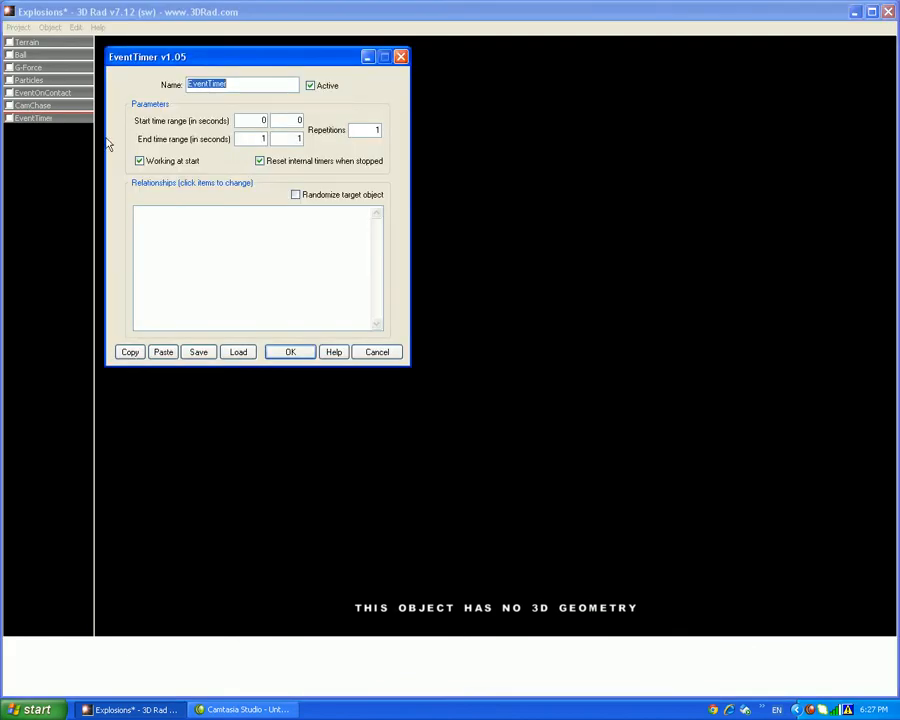
mouse_move(136, 110)
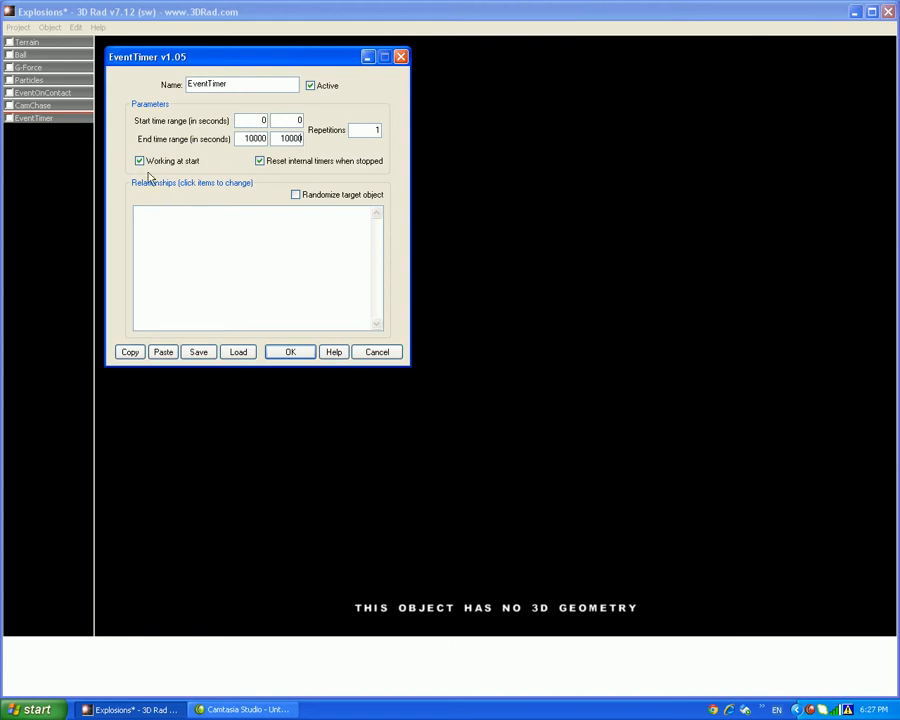
click(140, 160)
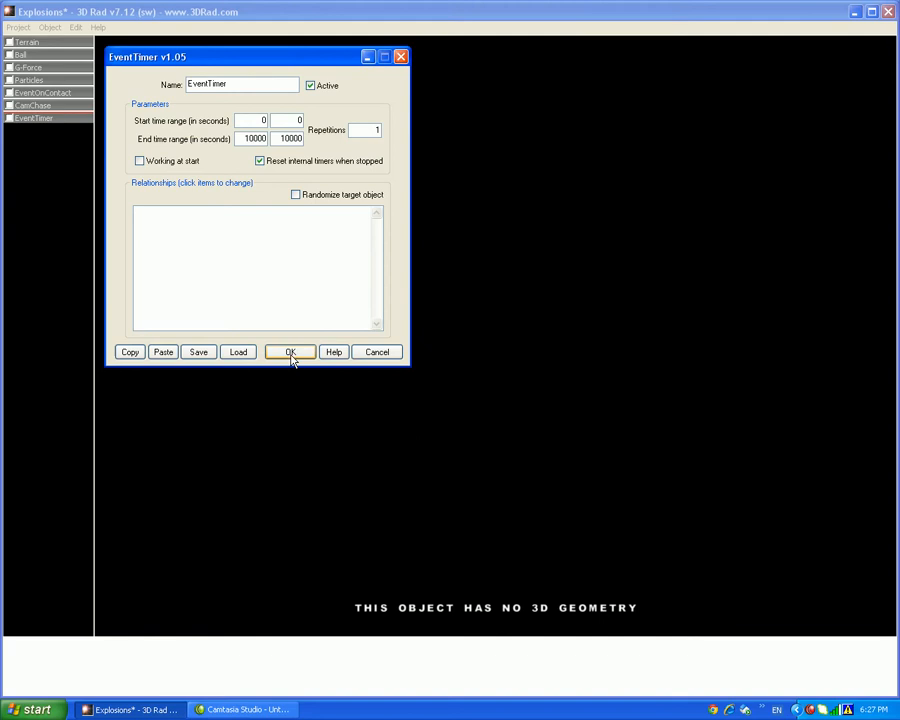
click(290, 352)
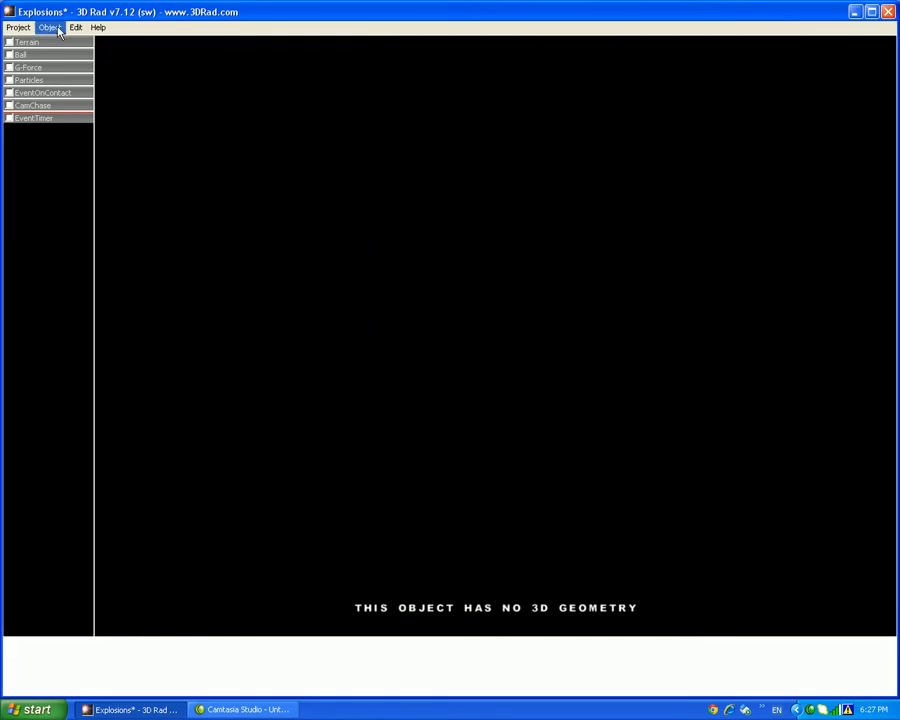
Add a ValuePrint object to the project and look at its properties
click(48, 28)
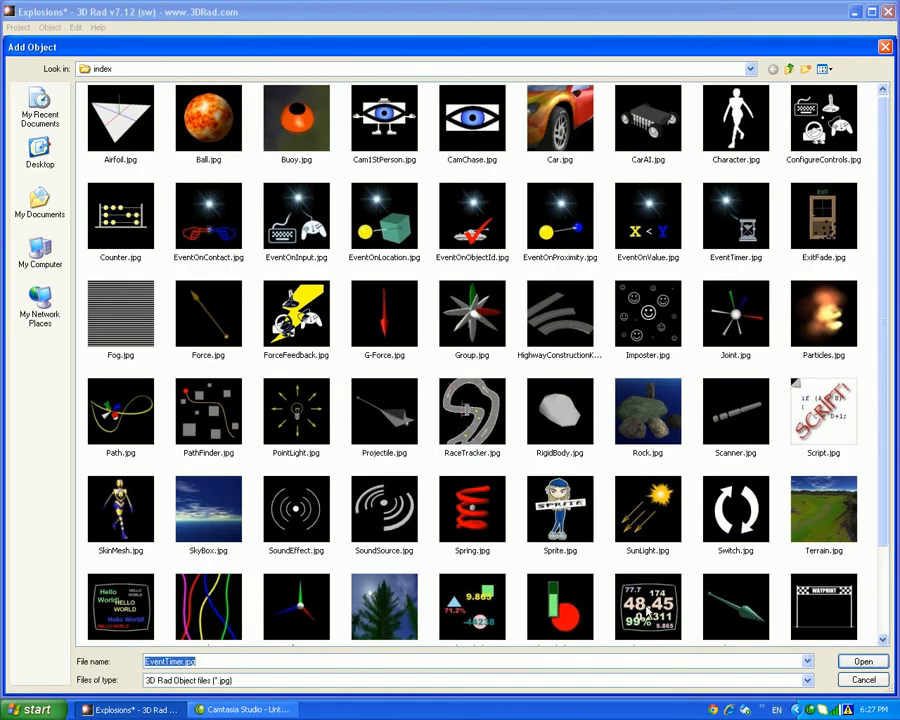
click(860, 660)
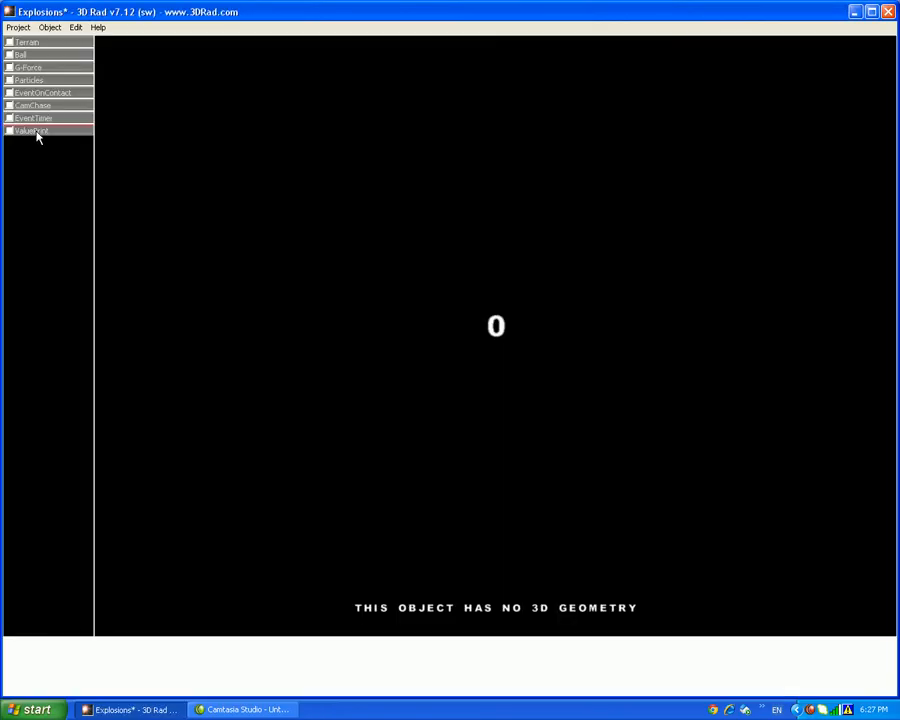
double_click(32, 130)
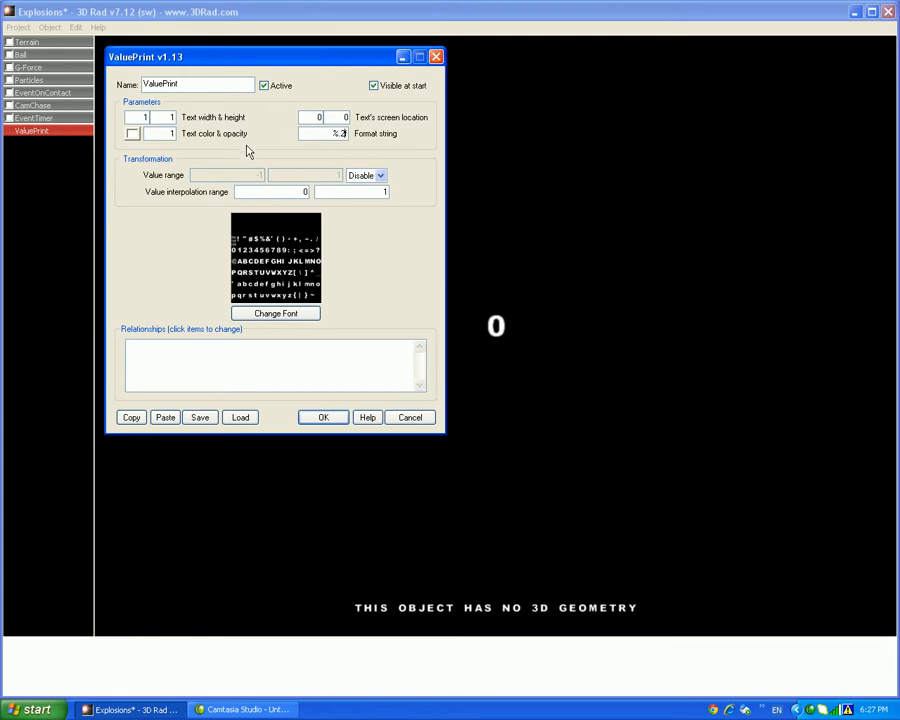
mouse_move(336, 108)
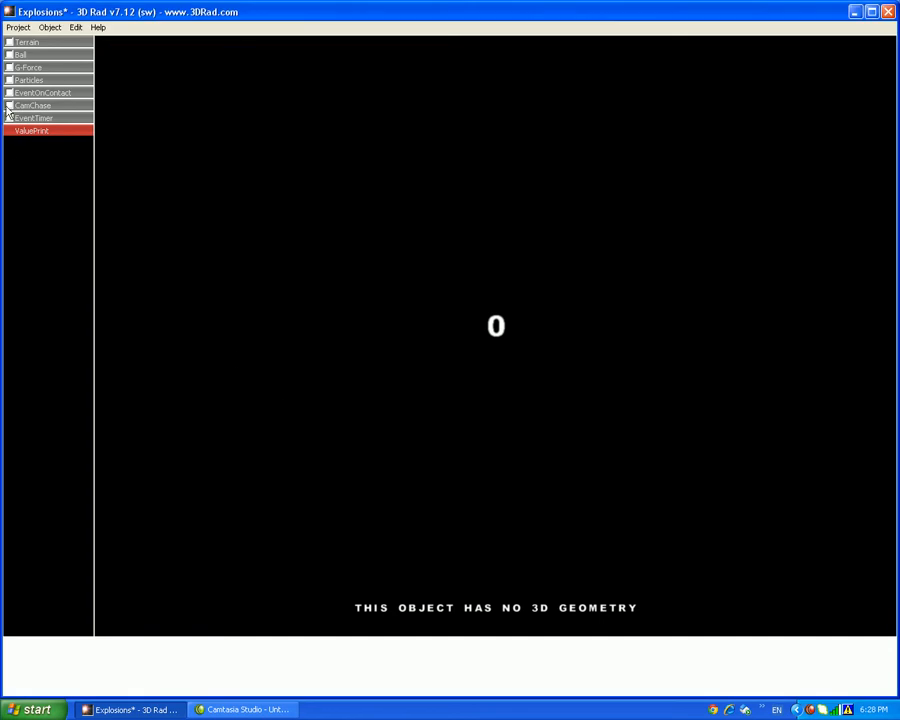
Link the EventTimer to ValuePrint so elapsed seconds is the printed value, and confirm
click(10, 118)
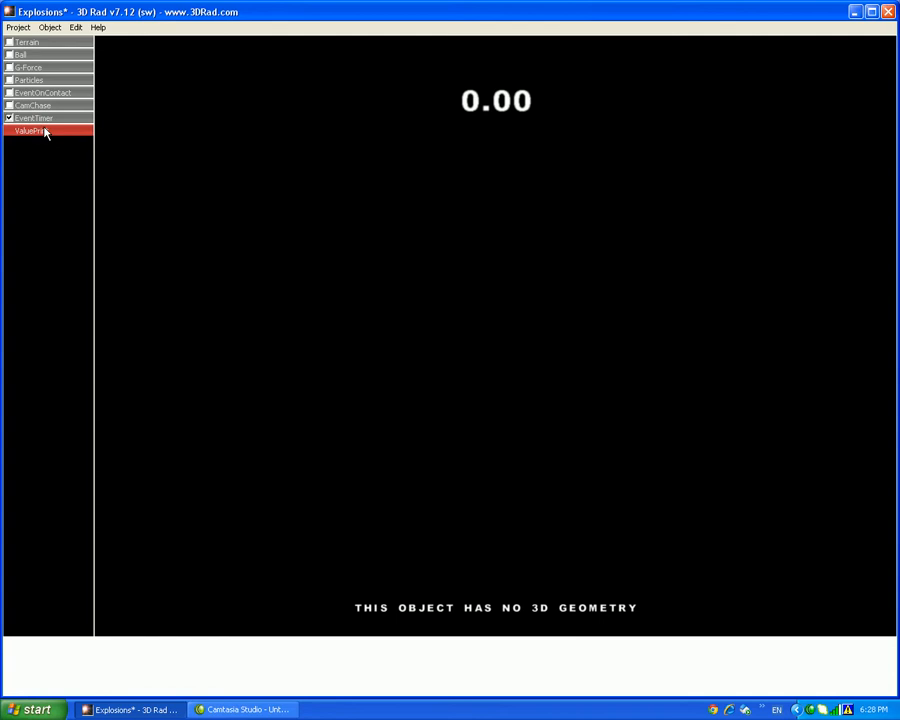
double_click(30, 132)
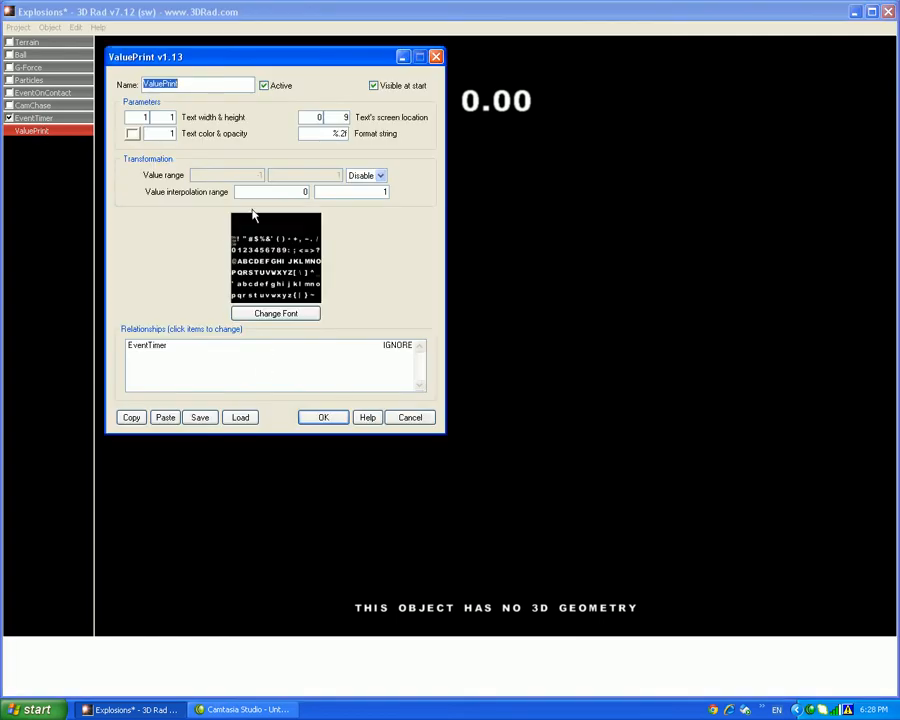
mouse_move(406, 360)
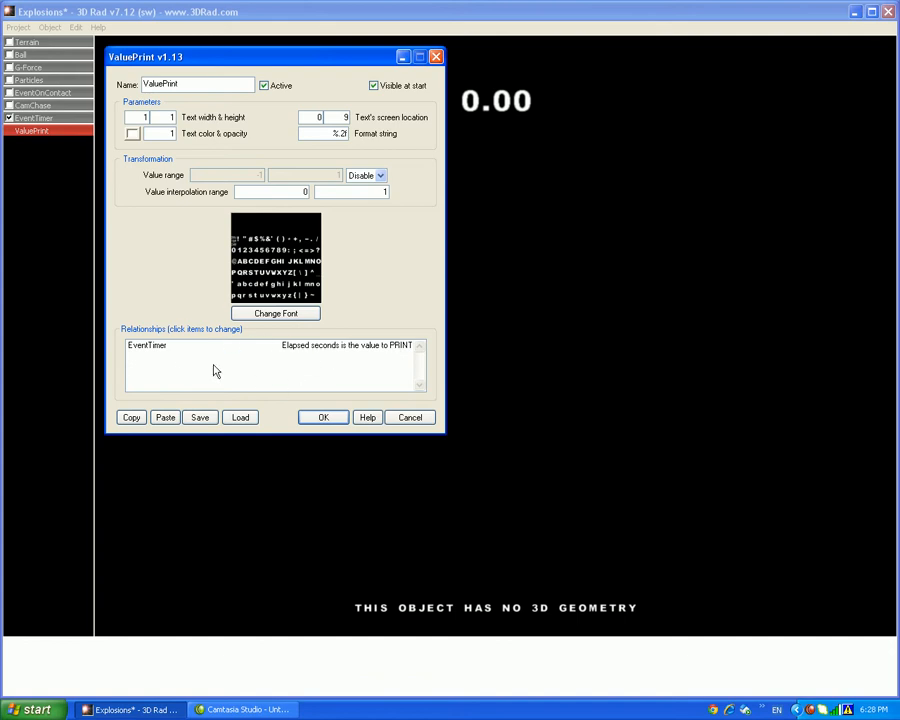
mouse_move(368, 360)
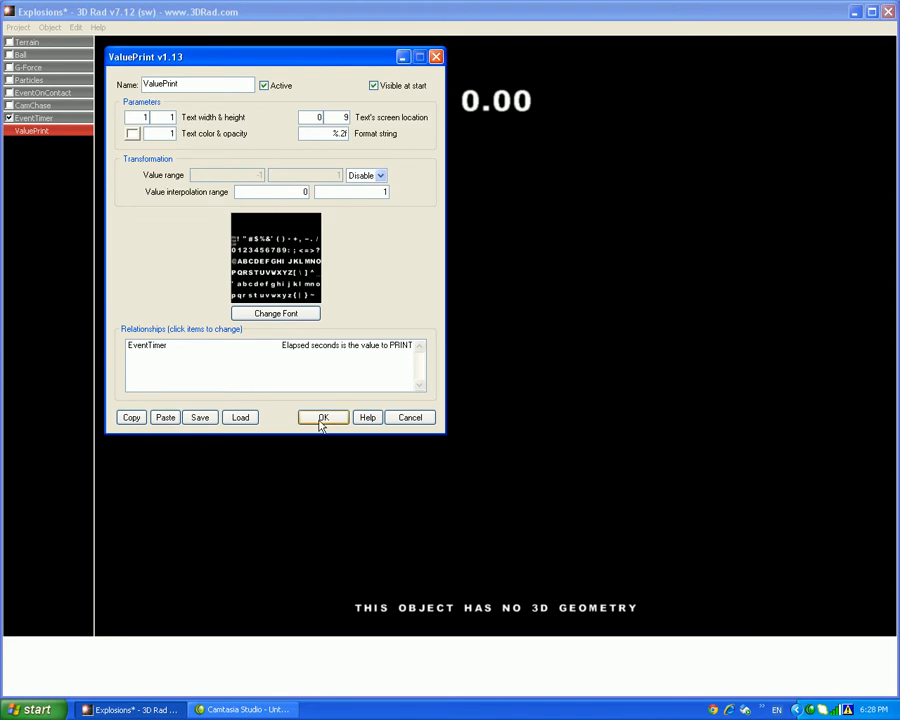
click(16, 28)
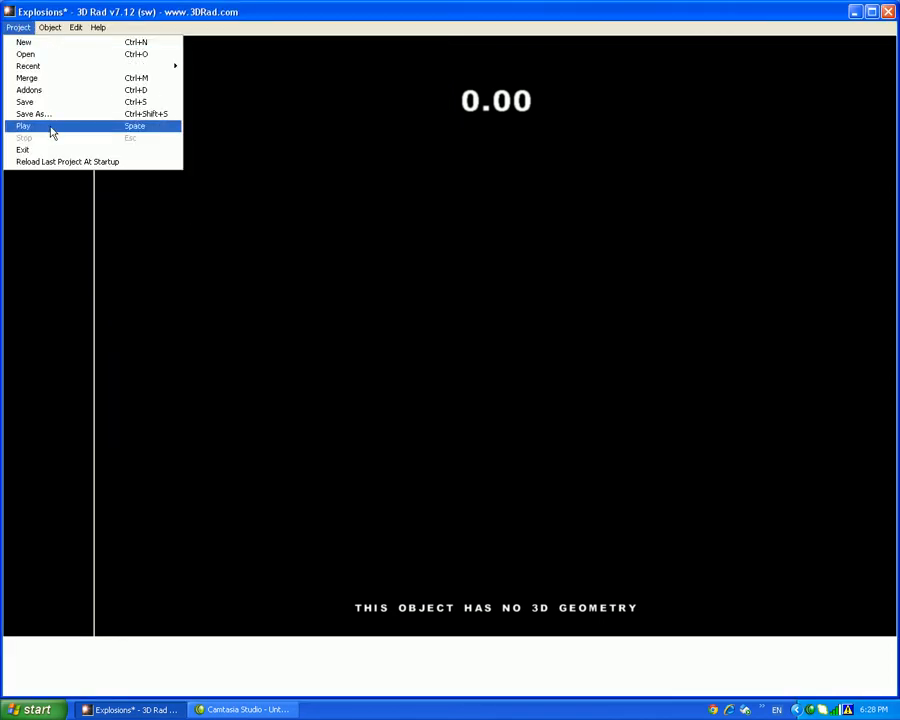
Change the EventTimer's relationship with ValuePrint away from IGNORE and confirm
click(24, 124)
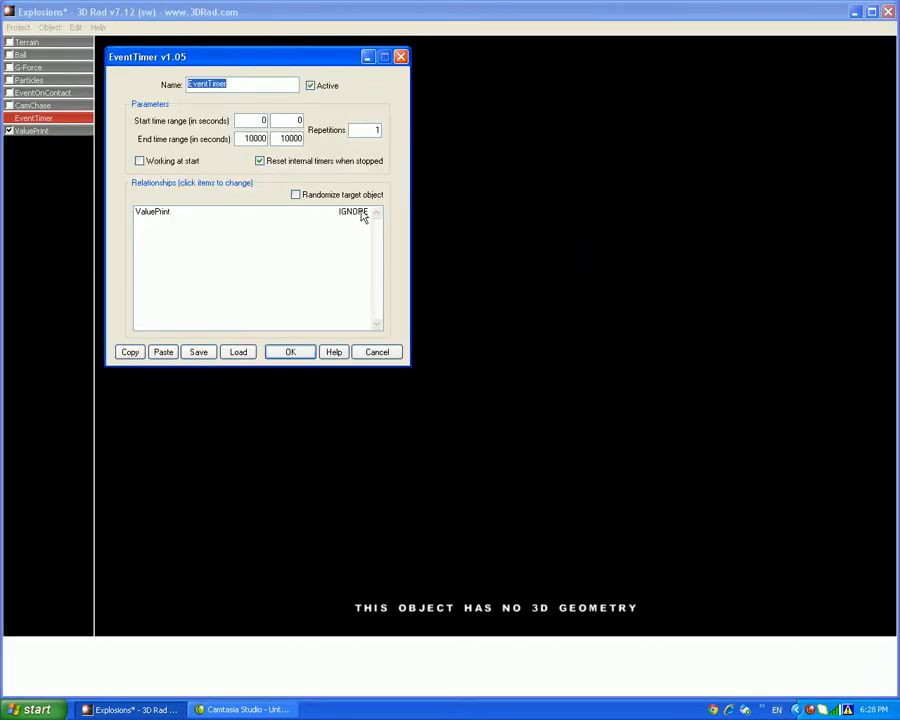
click(352, 212)
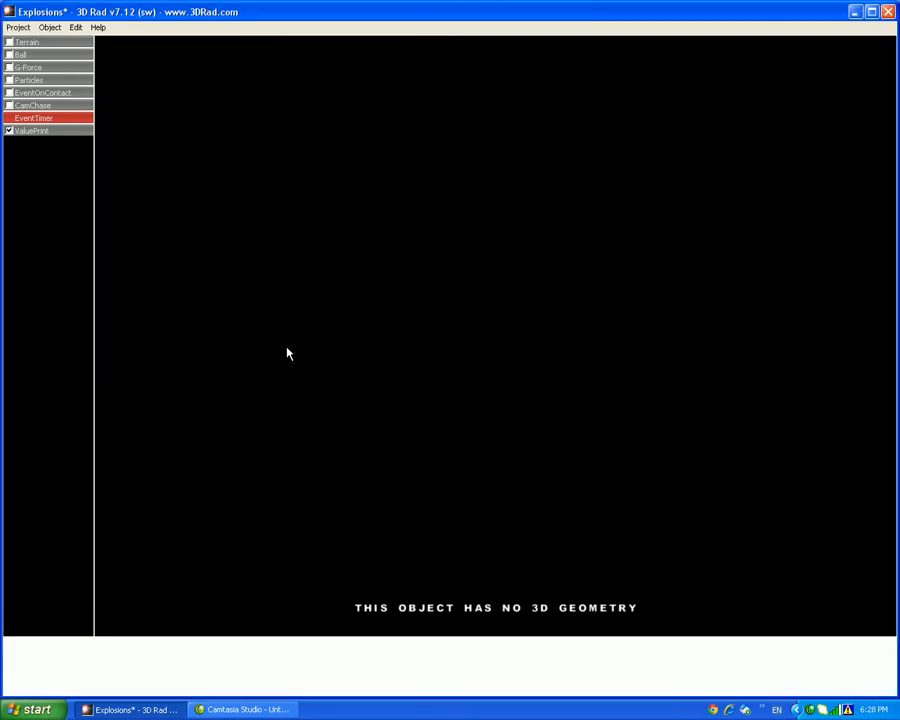
mouse_move(48, 104)
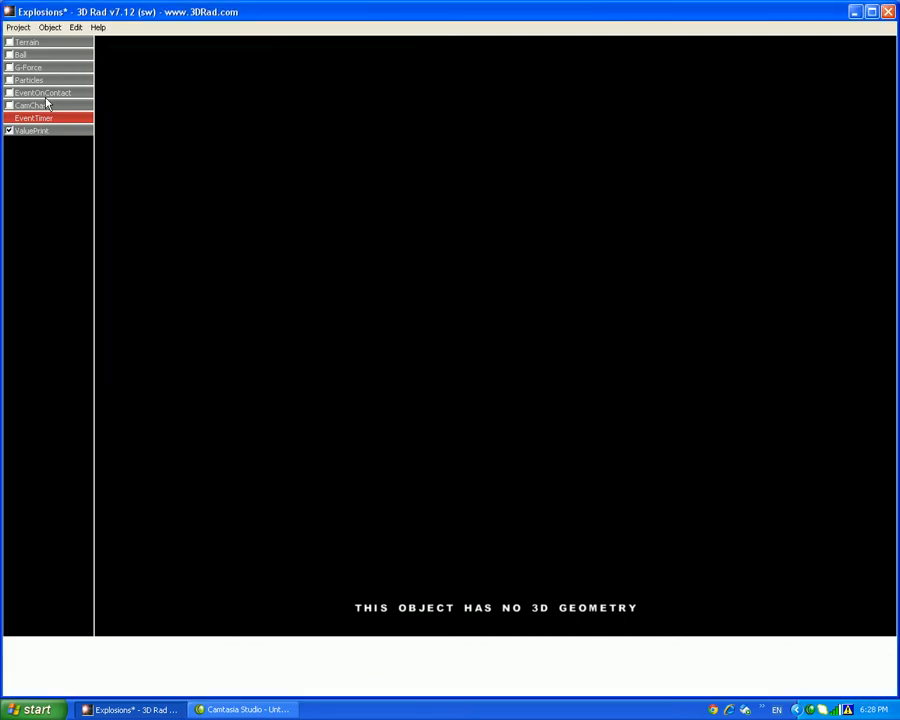
Select EventOnContact and edit its relationship links
click(42, 92)
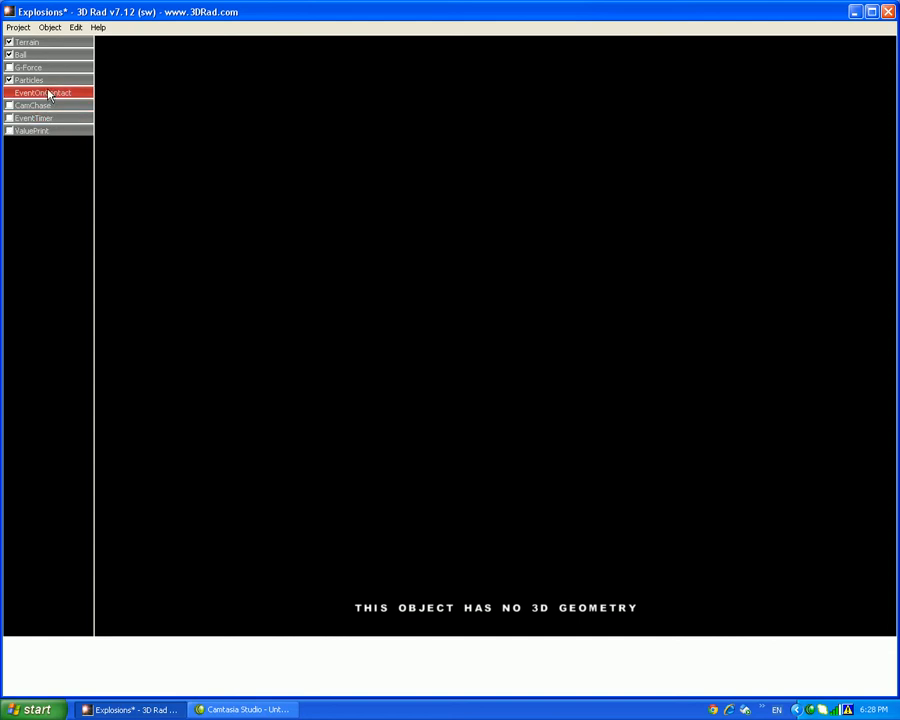
mouse_move(64, 92)
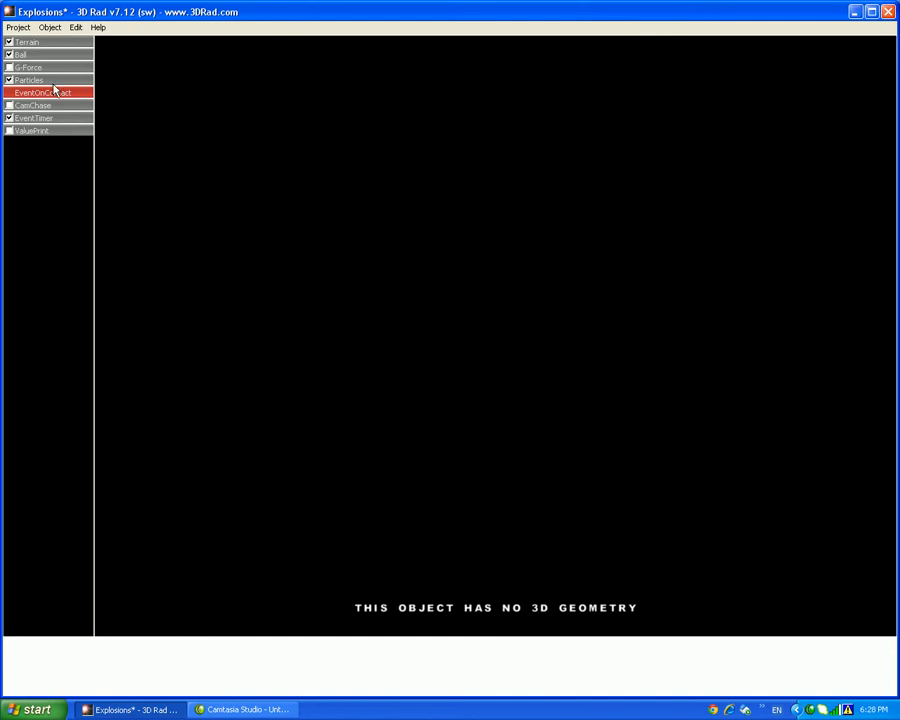
double_click(42, 92)
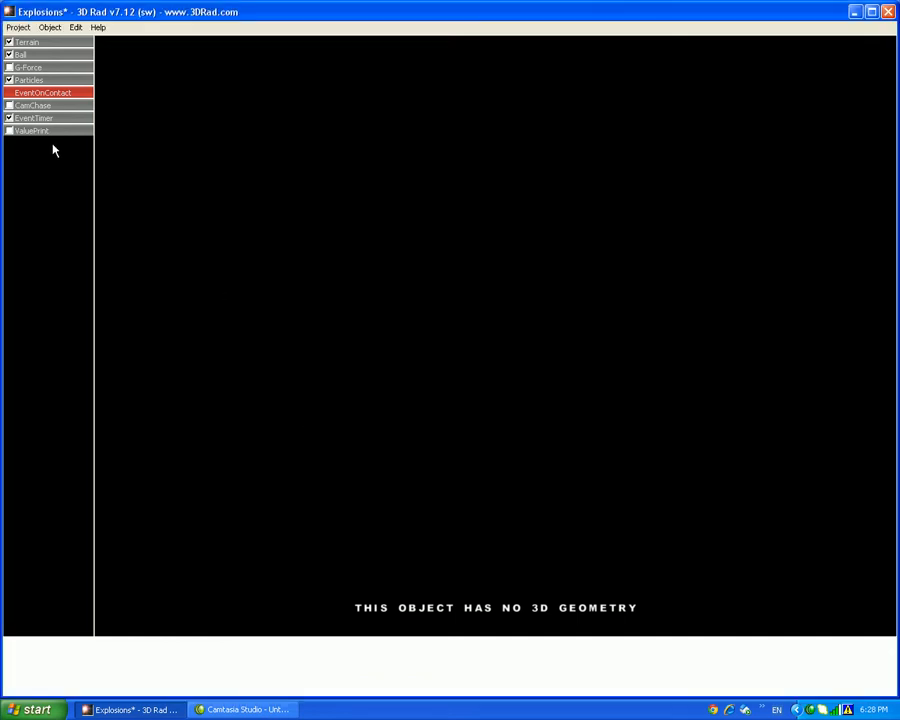
click(32, 130)
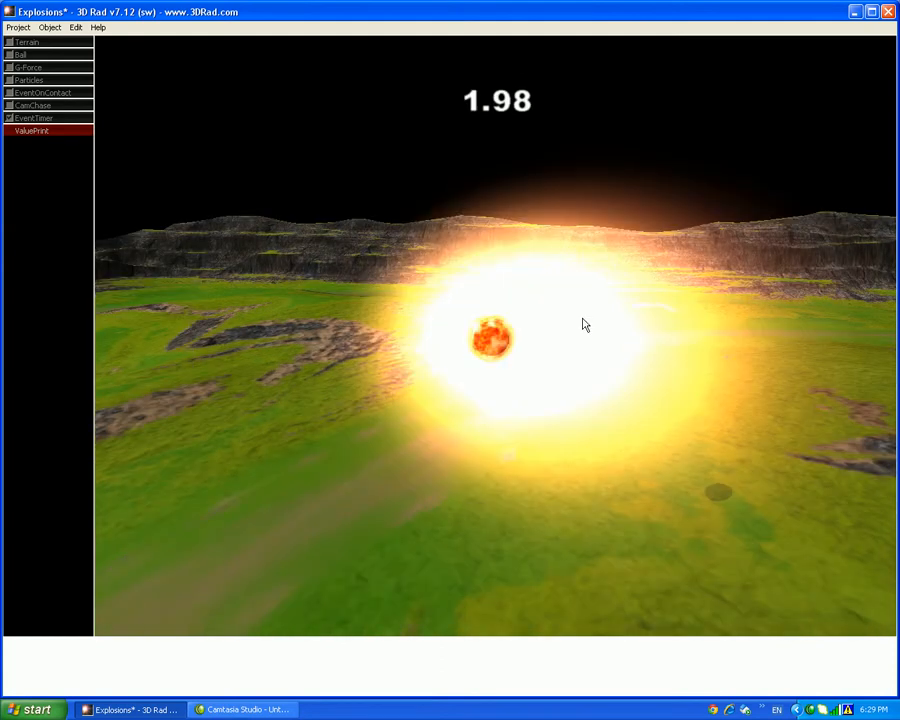
click(32, 118)
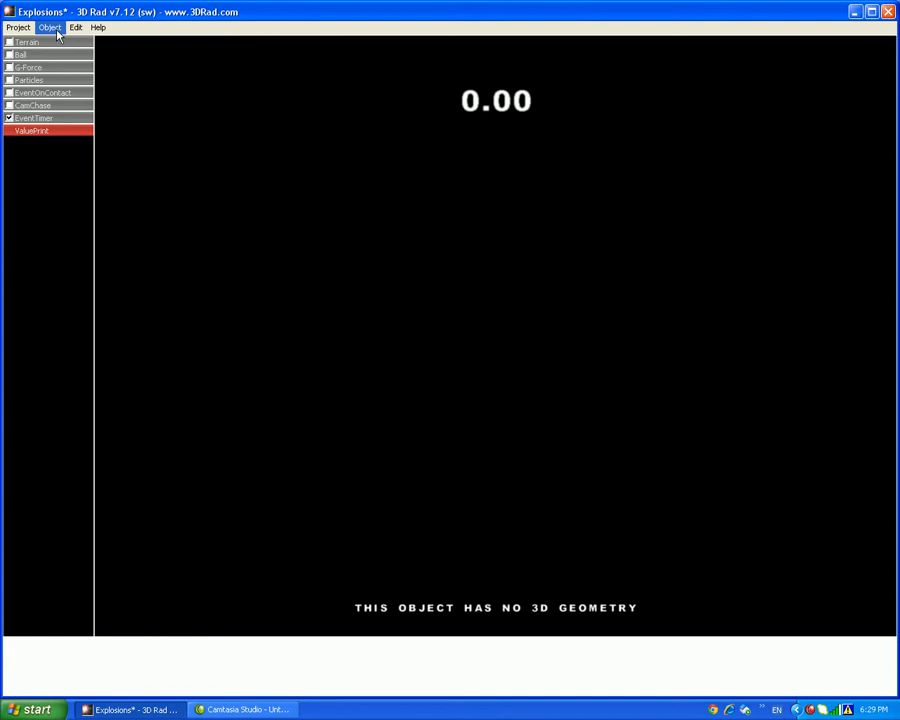
Add an EventOnValue object with trigger range 2 to 100000 and confirm
click(48, 28)
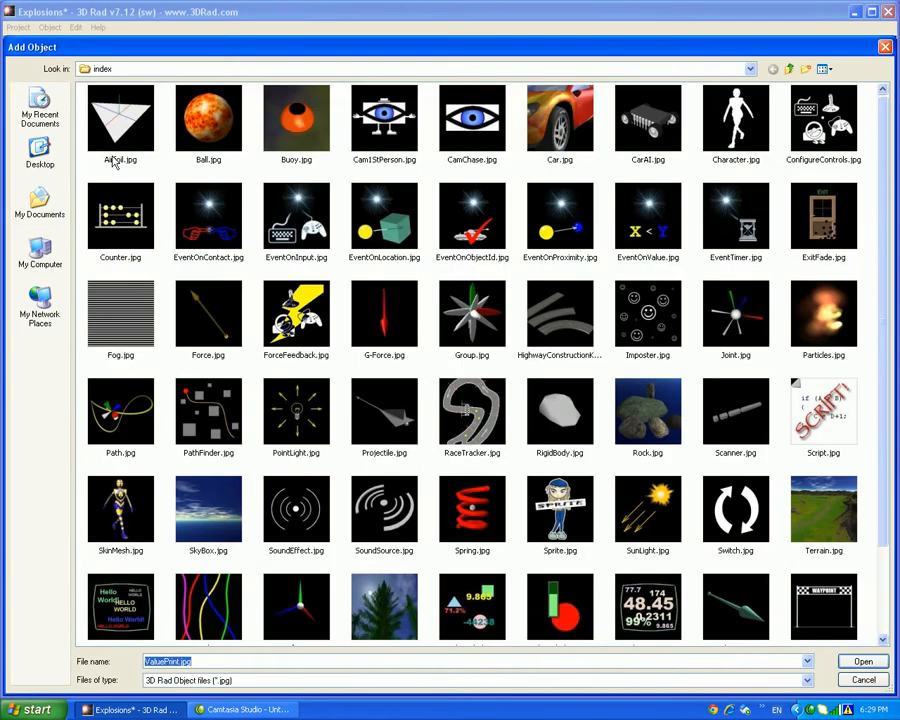
mouse_move(278, 288)
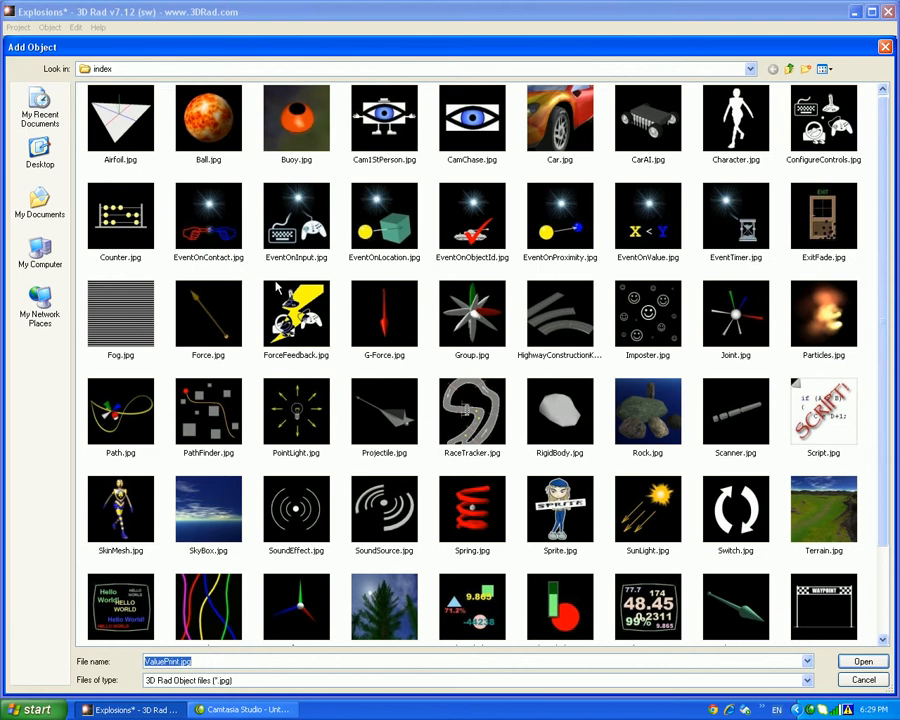
mouse_move(596, 388)
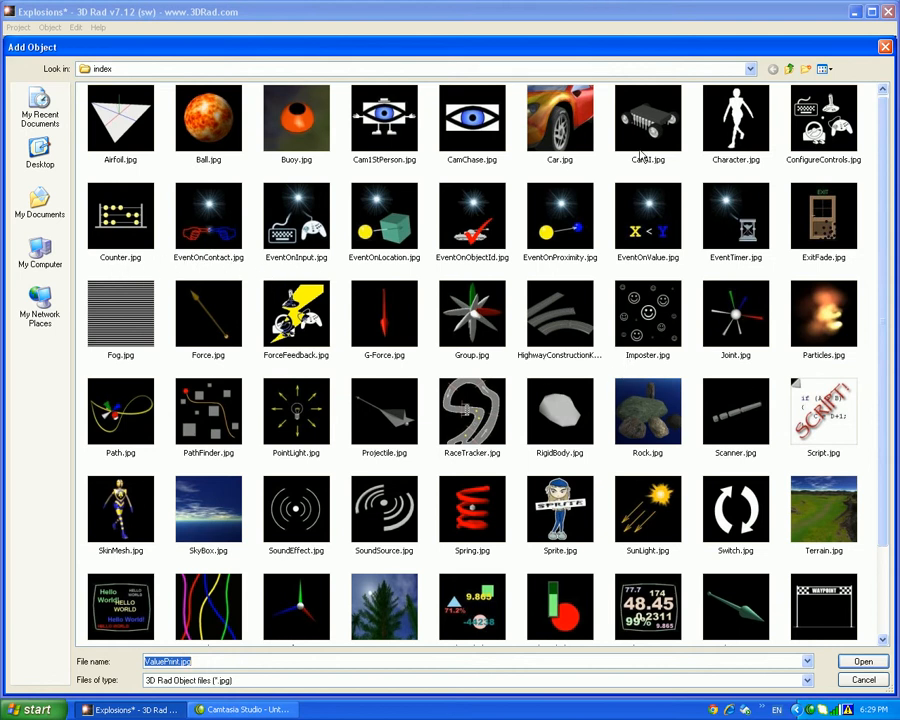
mouse_move(604, 210)
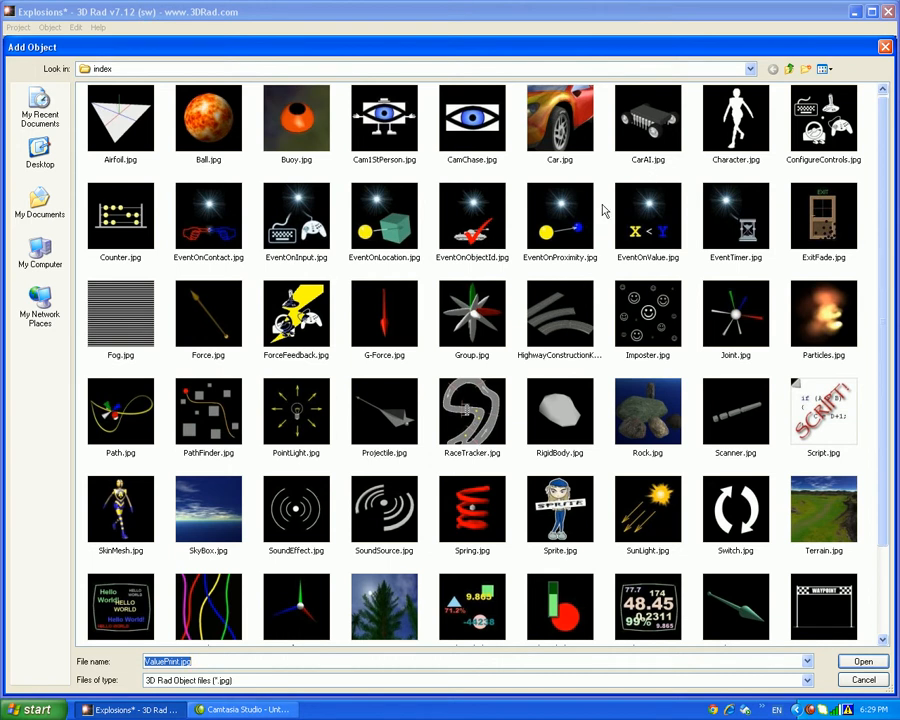
mouse_move(676, 204)
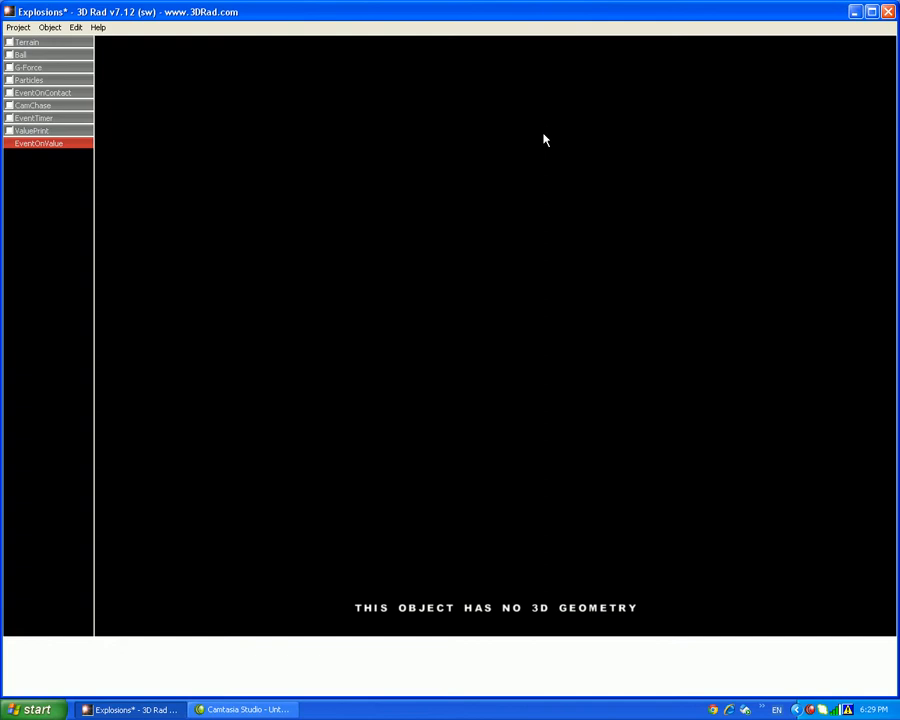
double_click(38, 144)
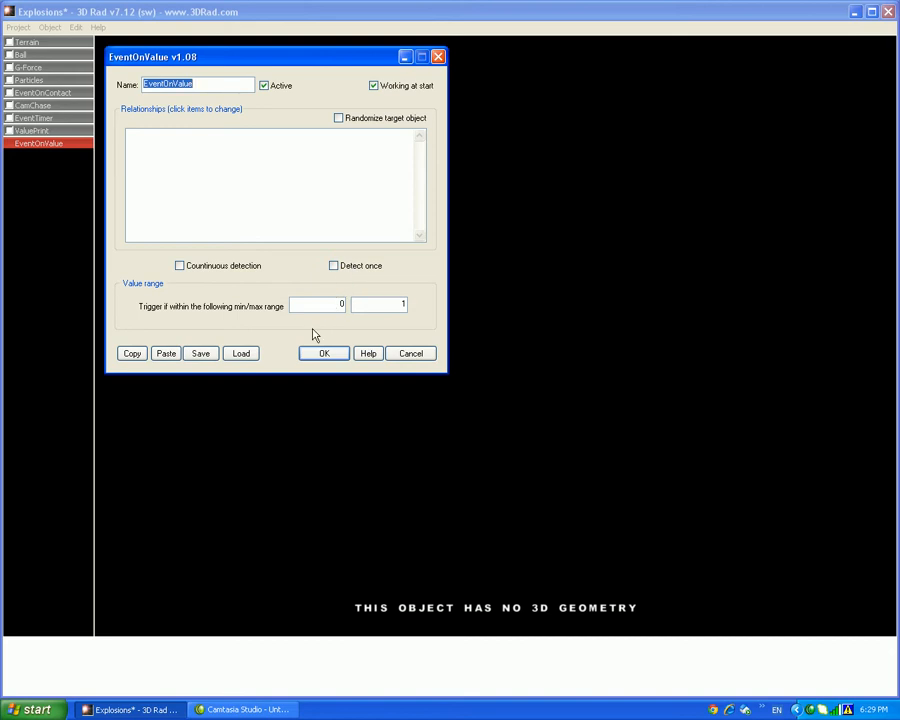
mouse_move(324, 352)
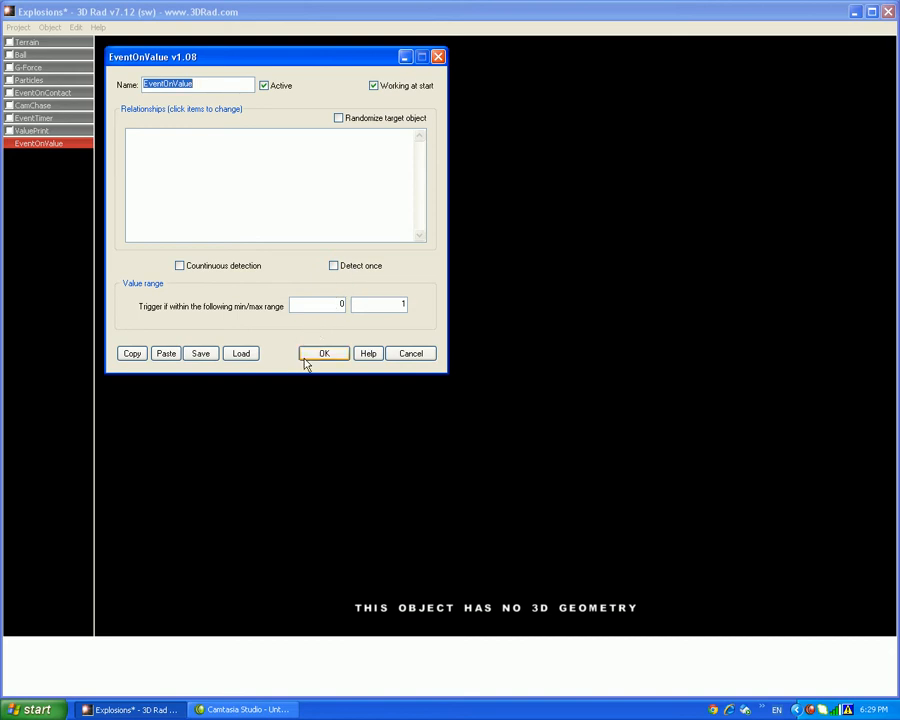
mouse_move(376, 310)
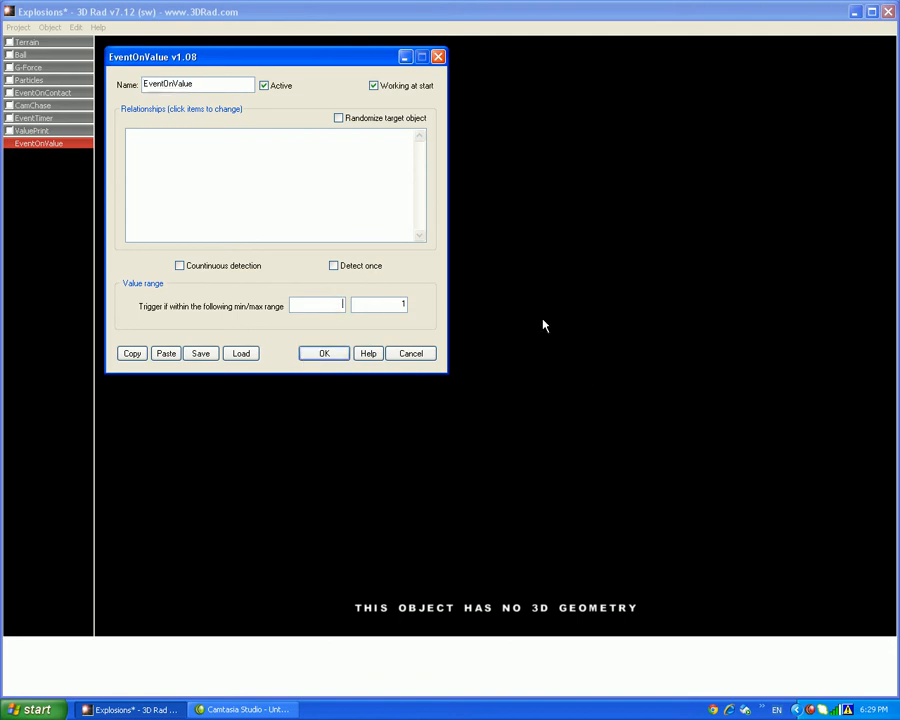
mouse_move(144, 310)
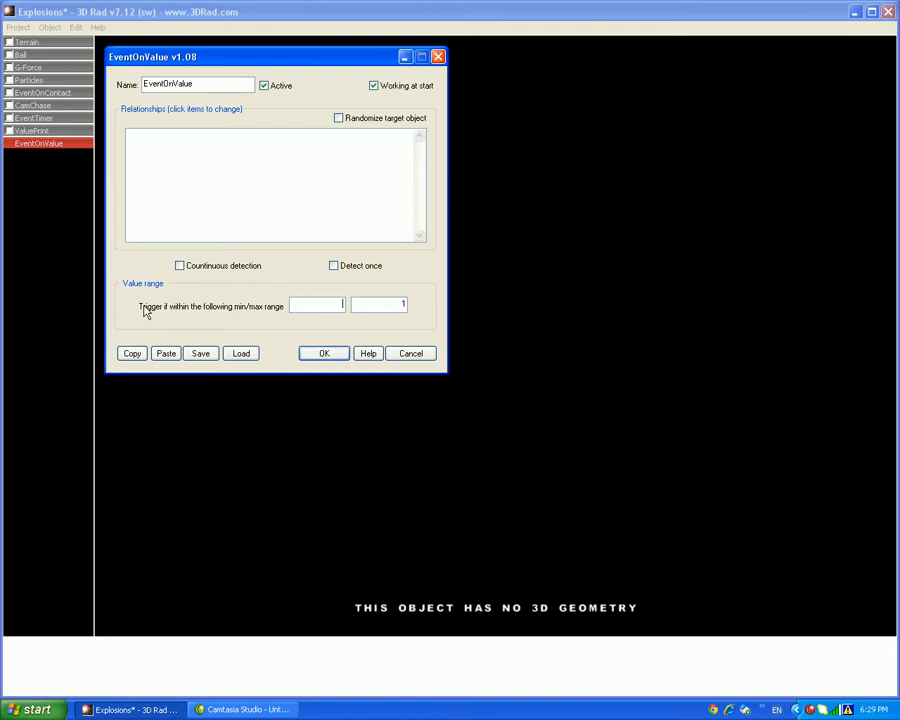
mouse_move(252, 320)
text(2)
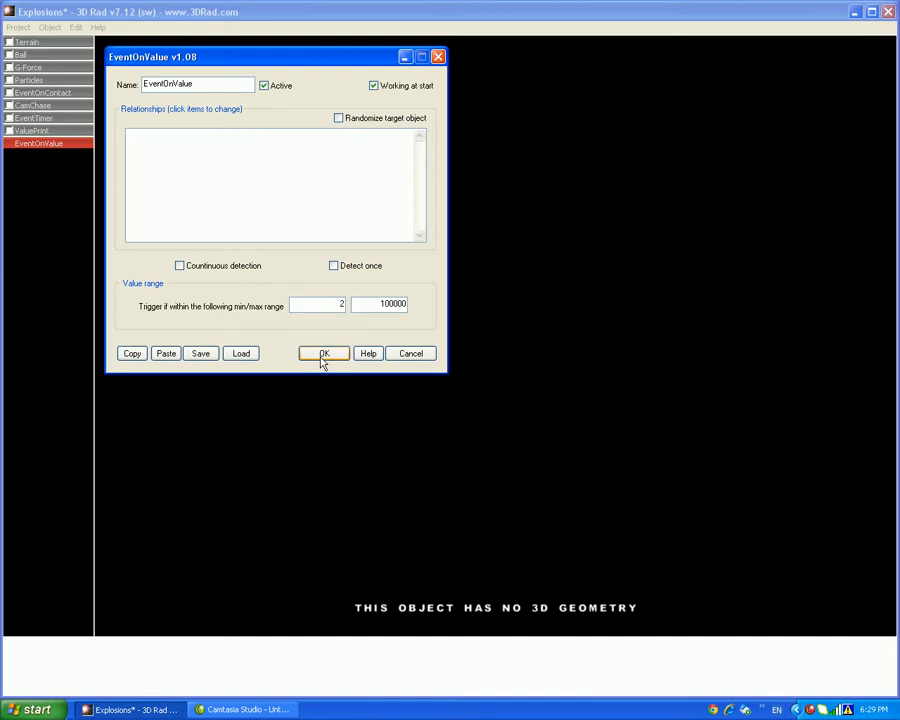
click(324, 352)
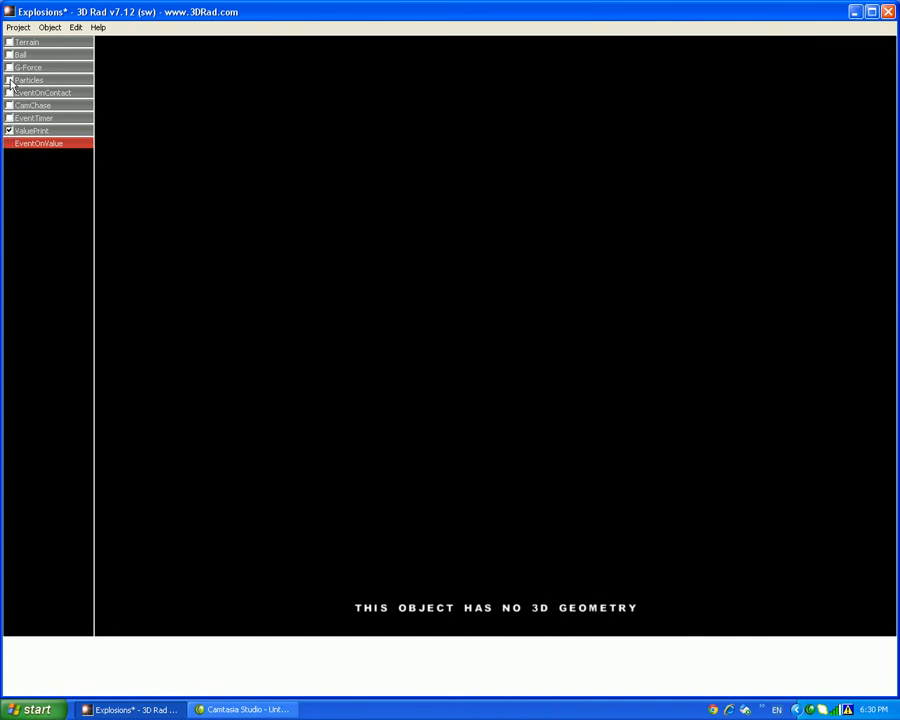
Set EventOnValue to monitor ValuePrint's displayed value and hide the Particles, then verify
double_click(38, 144)
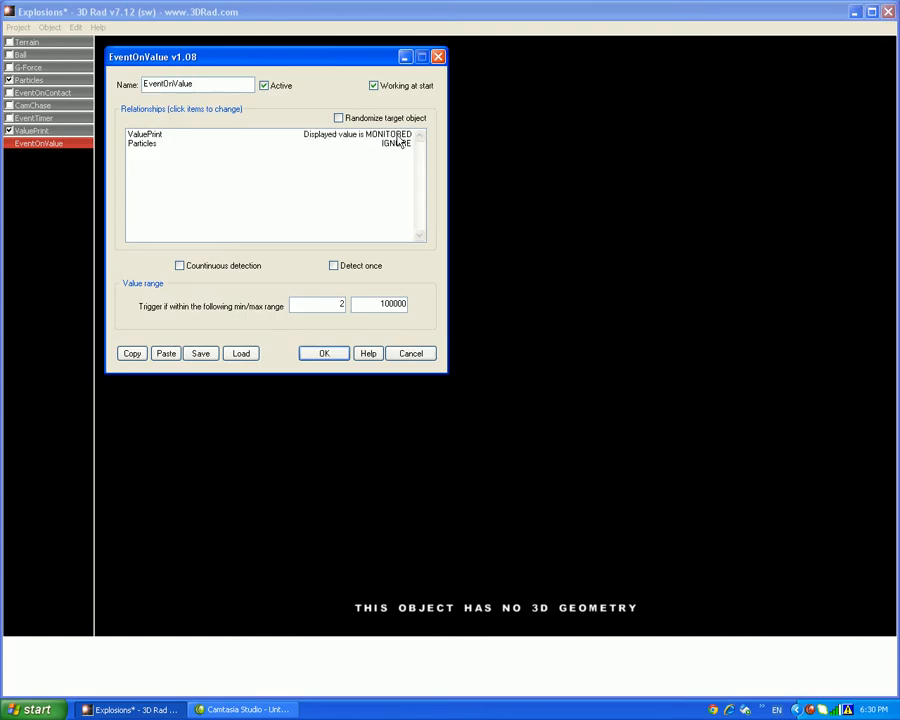
mouse_move(420, 124)
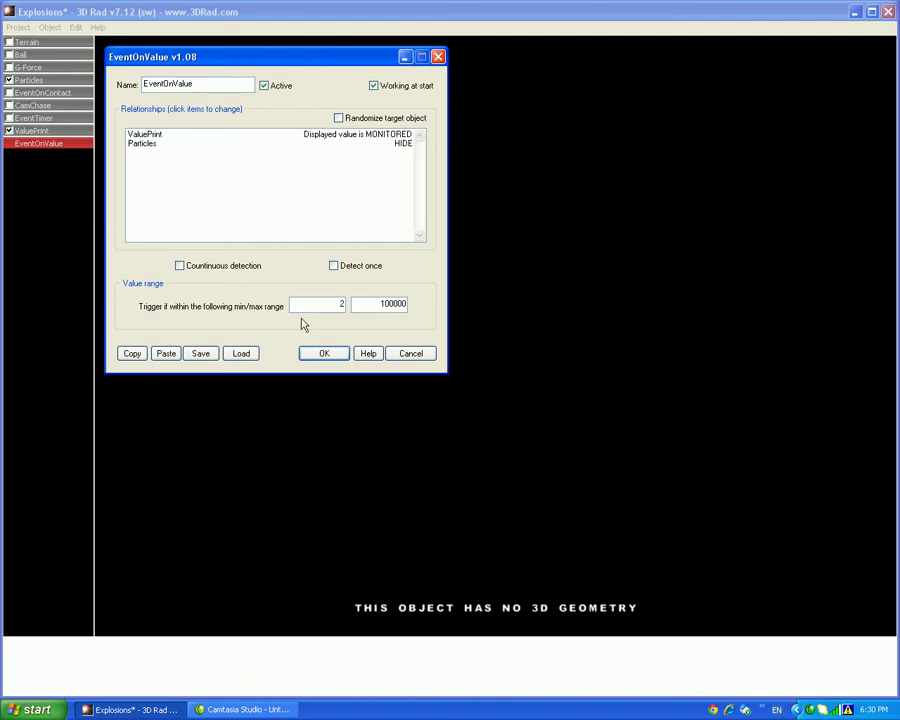
mouse_move(360, 334)
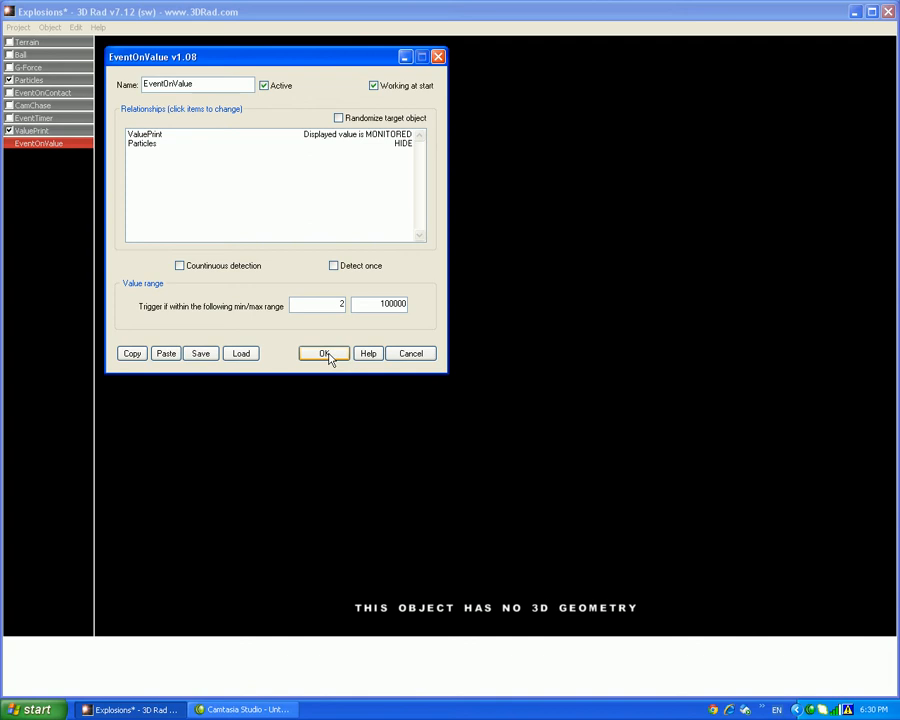
mouse_move(324, 344)
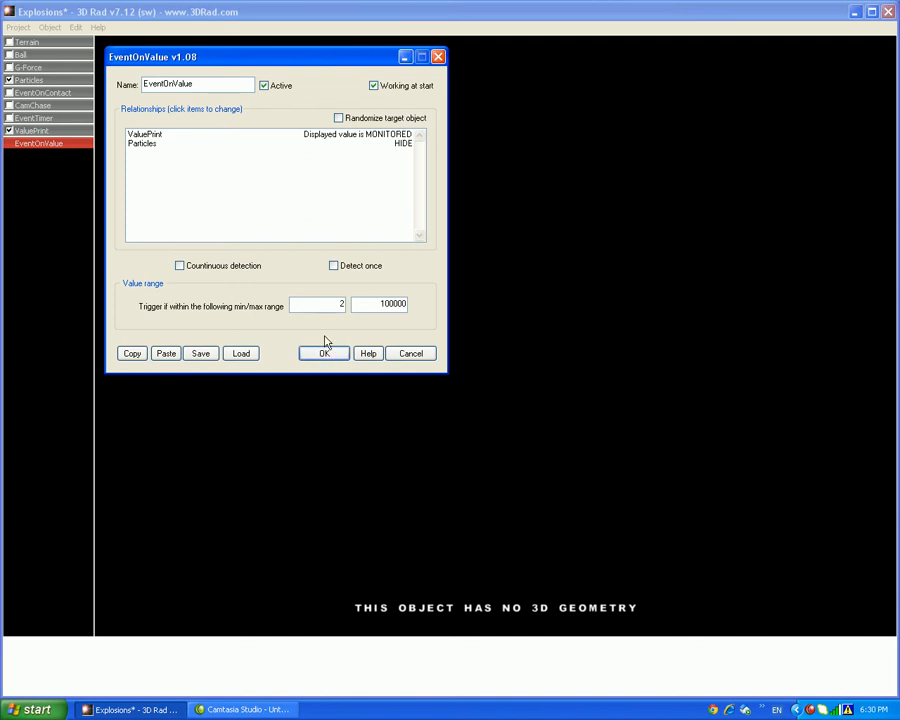
click(324, 352)
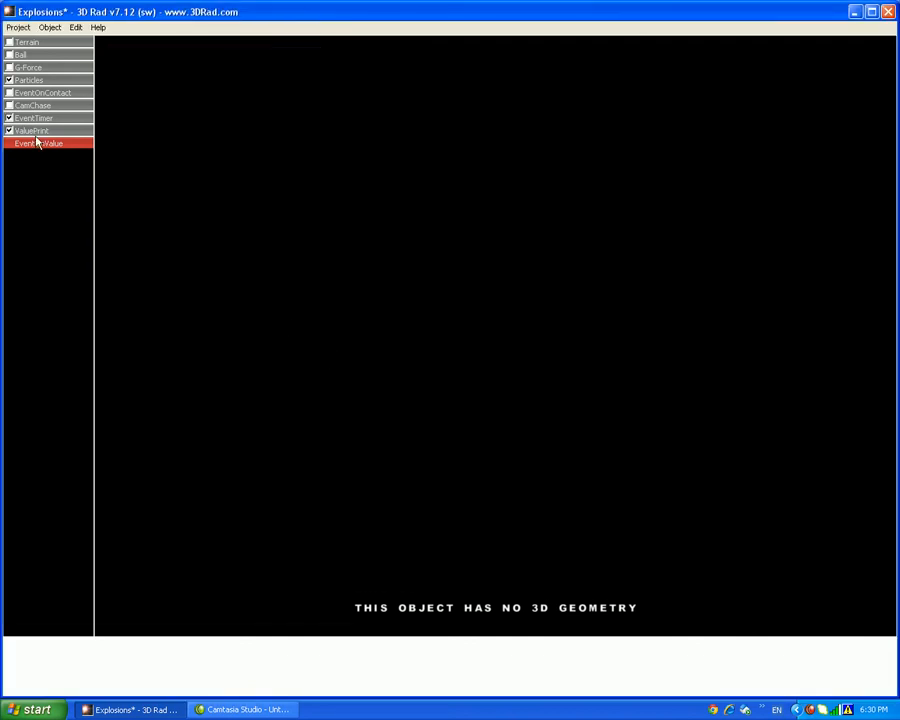
double_click(38, 144)
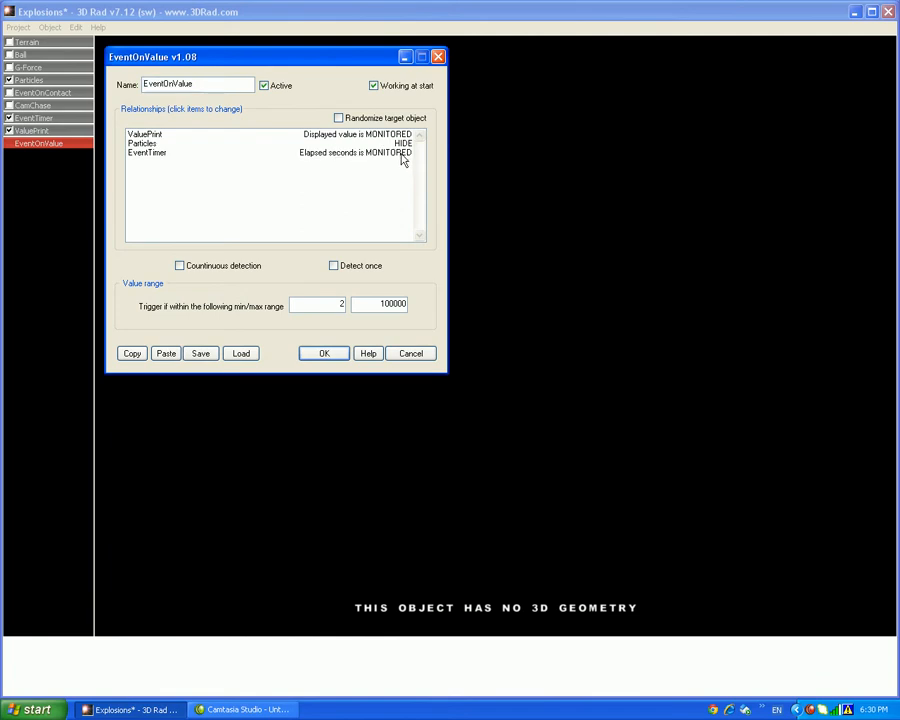
click(370, 152)
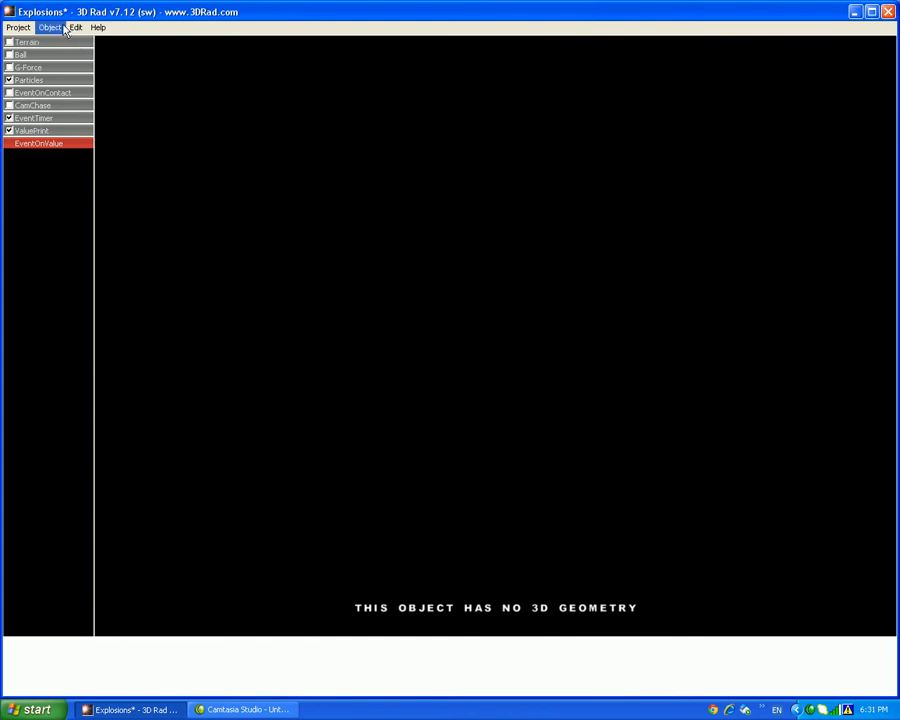
Add a Counter object keeping initial value 0 and increment 1, and accept it
click(50, 28)
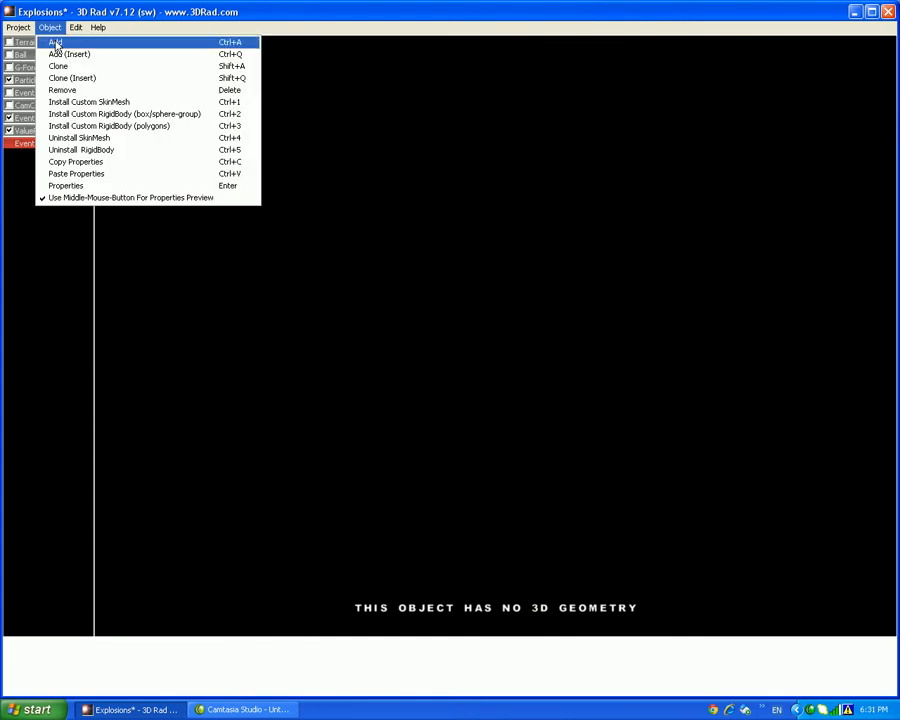
mouse_move(76, 48)
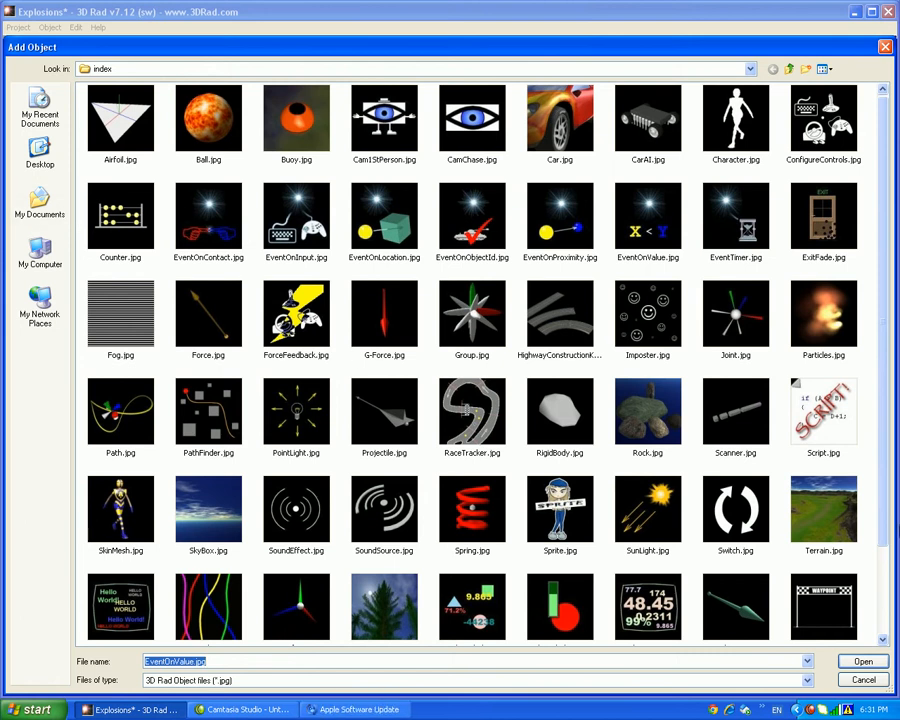
scroll(down, 3)
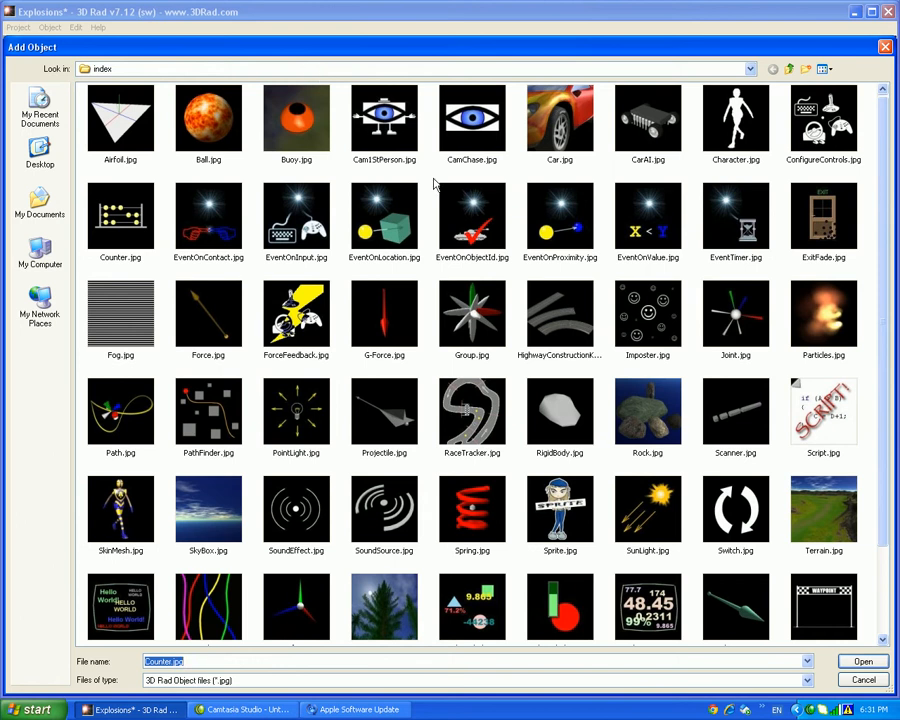
mouse_move(604, 458)
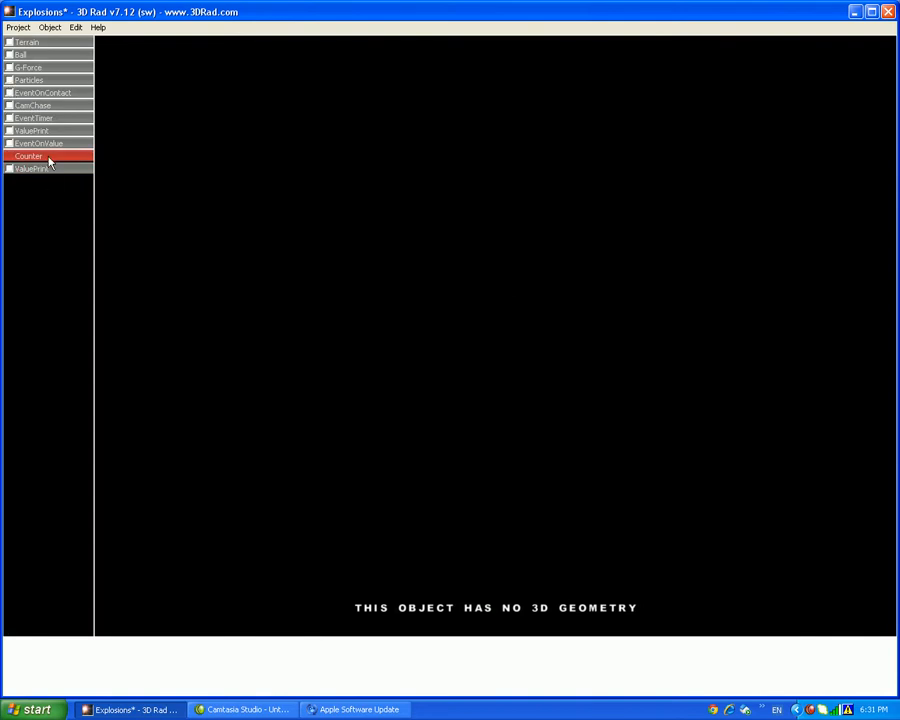
double_click(28, 156)
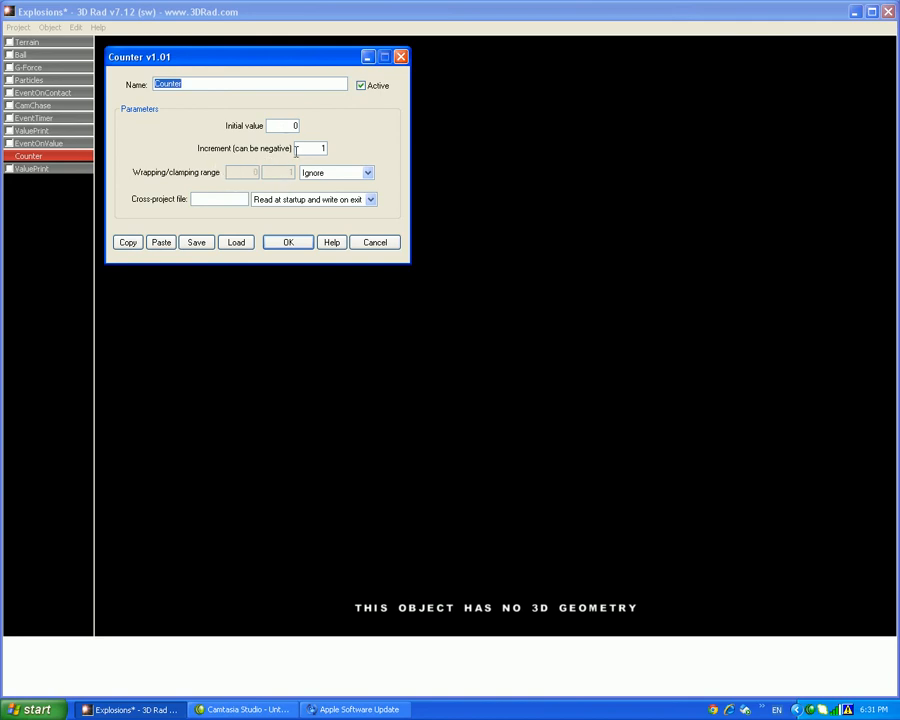
click(288, 242)
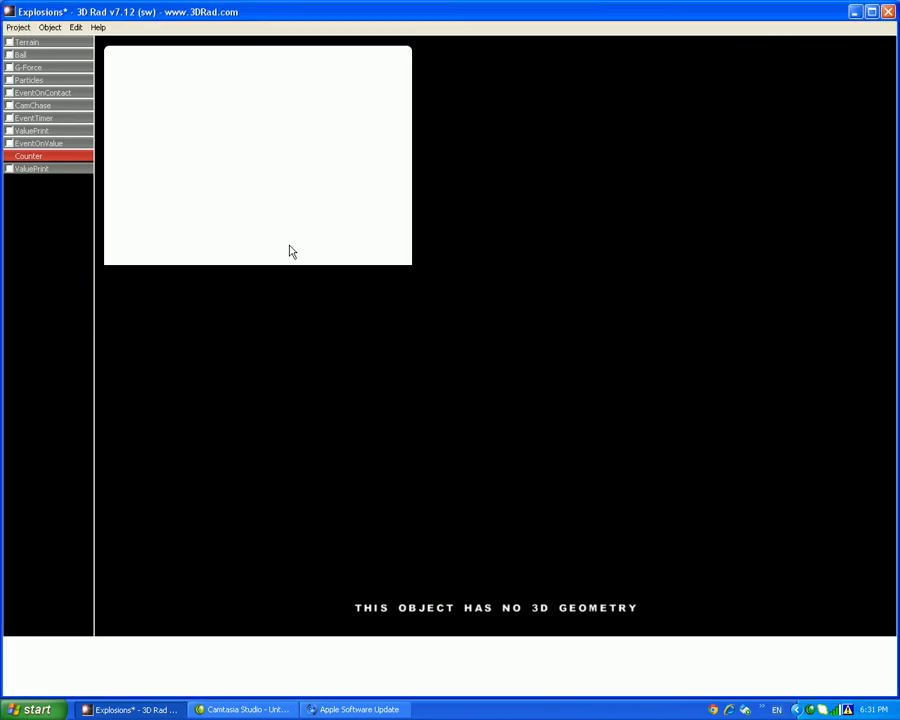
click(28, 156)
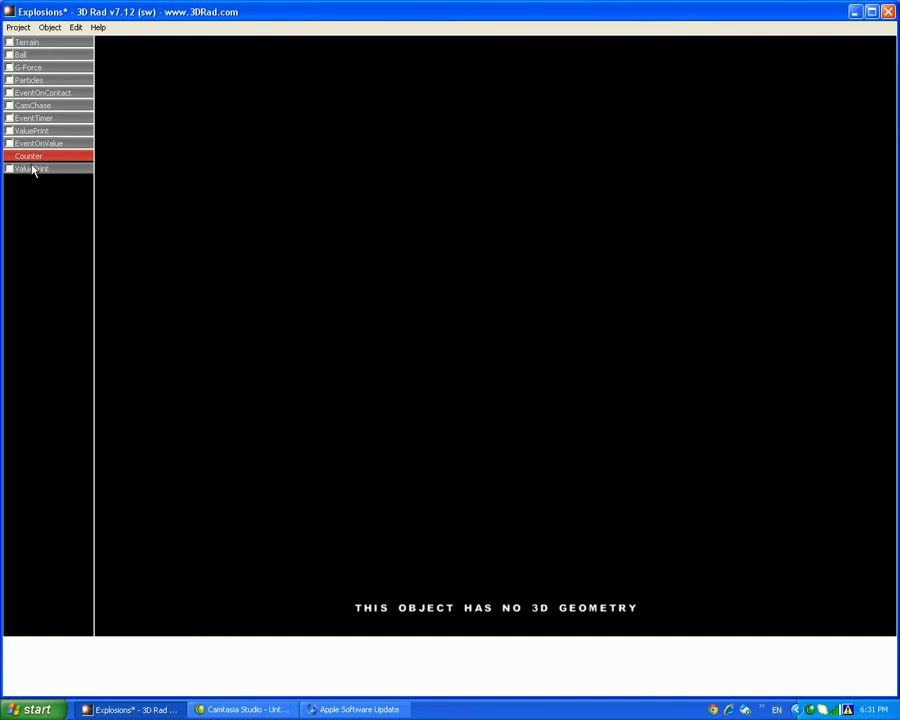
Review ValuePrint, then make EventOnContact start the Counter on contact and confirm
click(32, 168)
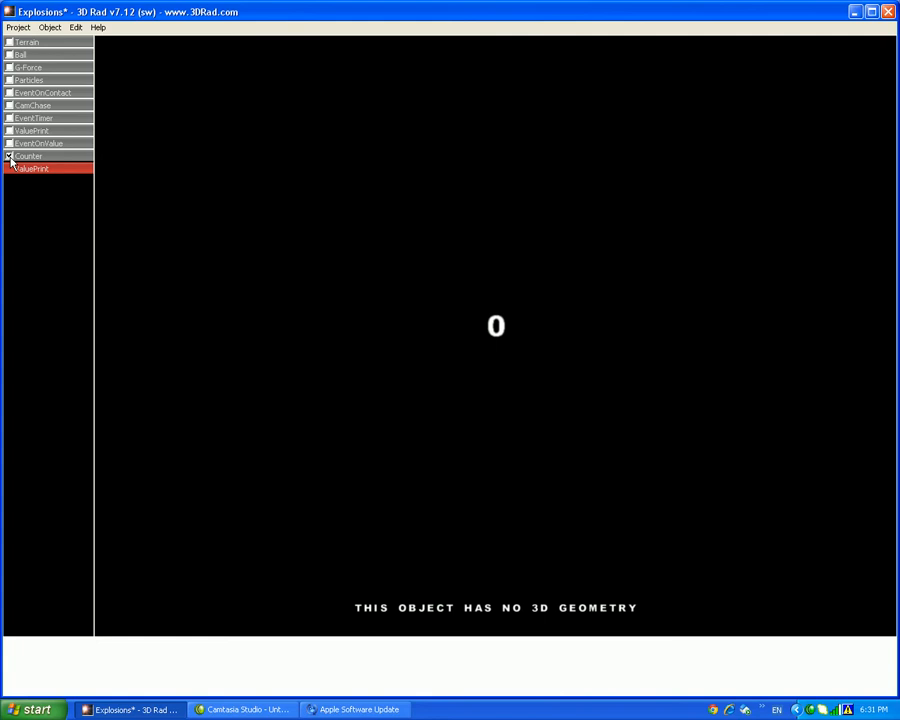
double_click(32, 168)
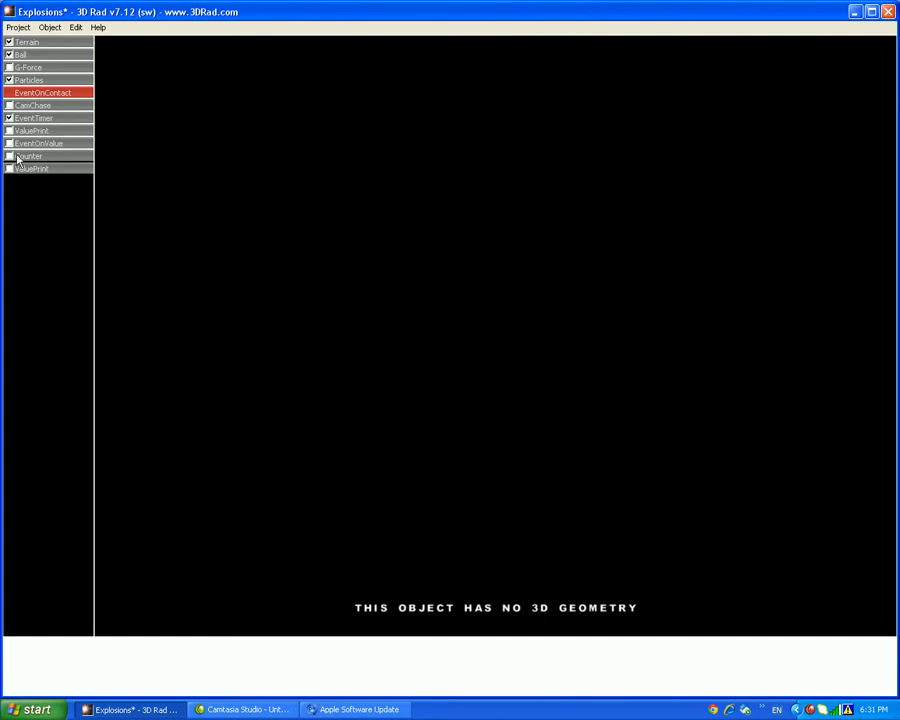
double_click(44, 92)
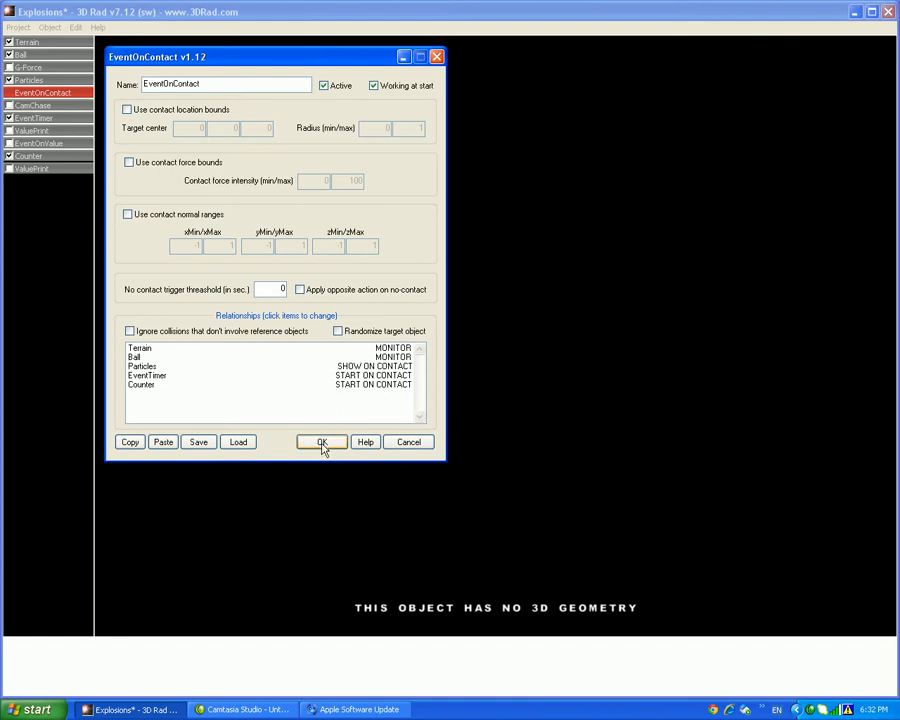
click(320, 442)
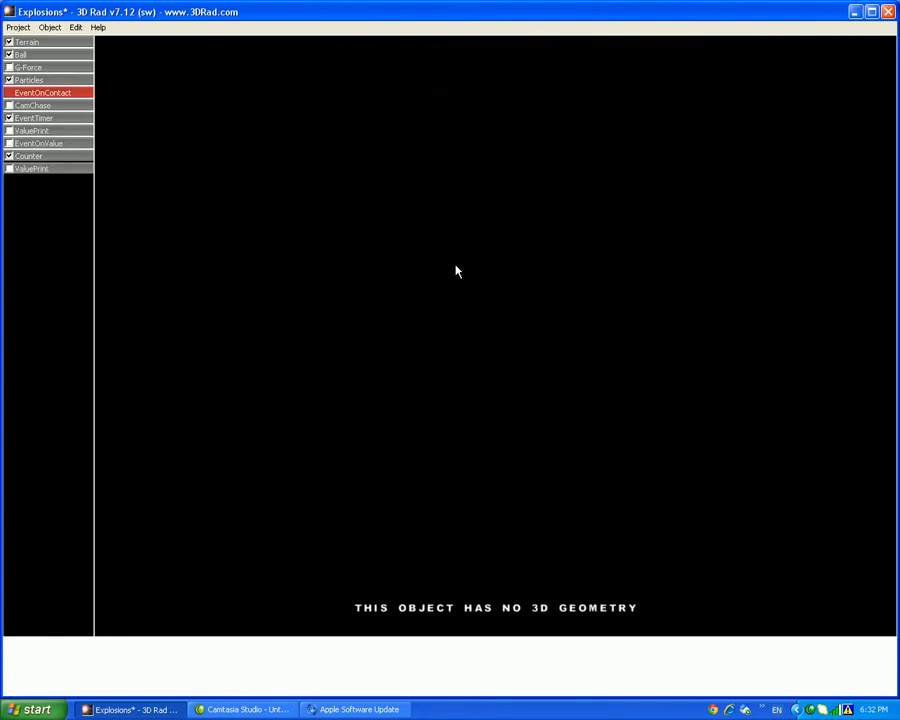
click(76, 28)
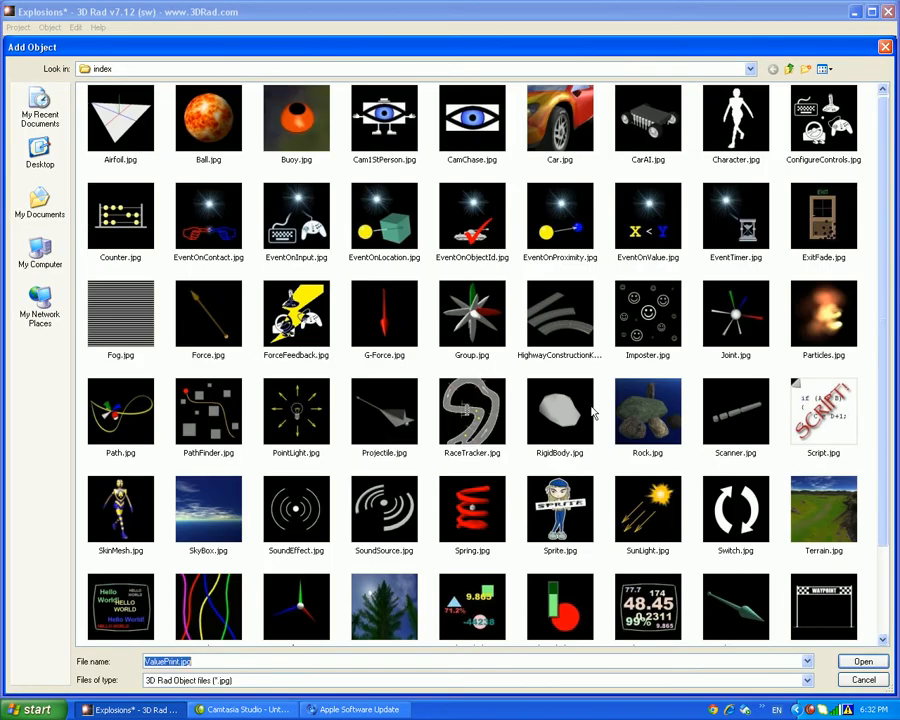
Add a second EventOnValue object and bring up its settings for the 1 to 100000 range
click(860, 660)
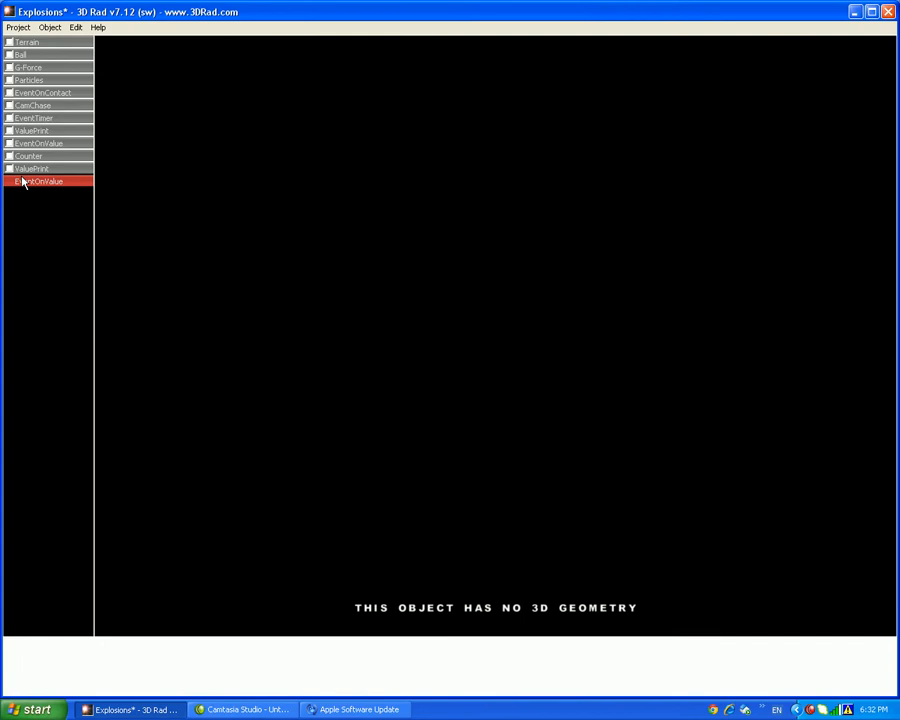
double_click(40, 180)
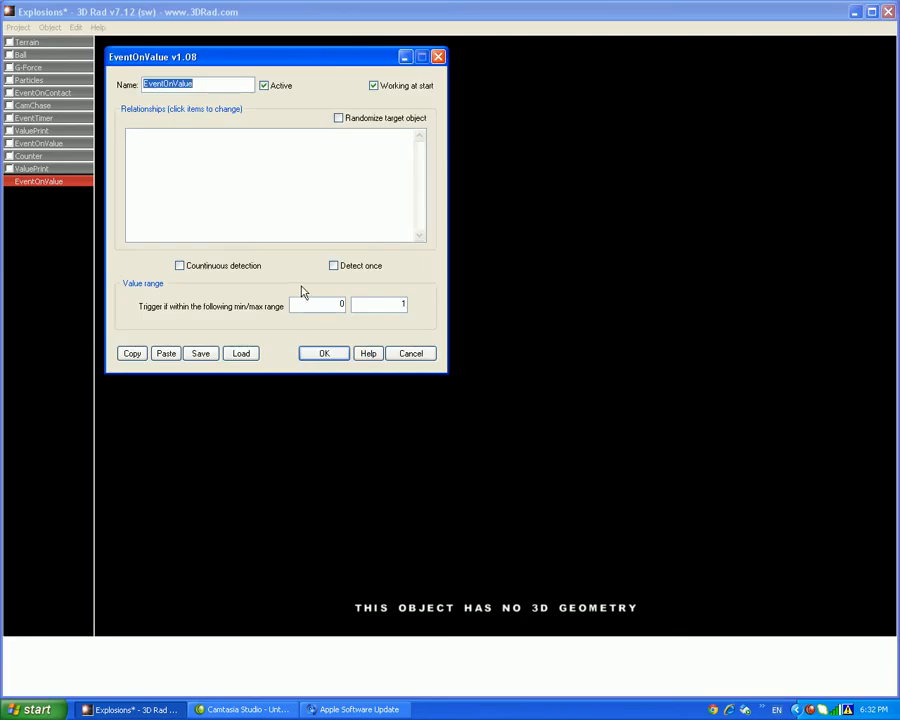
mouse_move(340, 252)
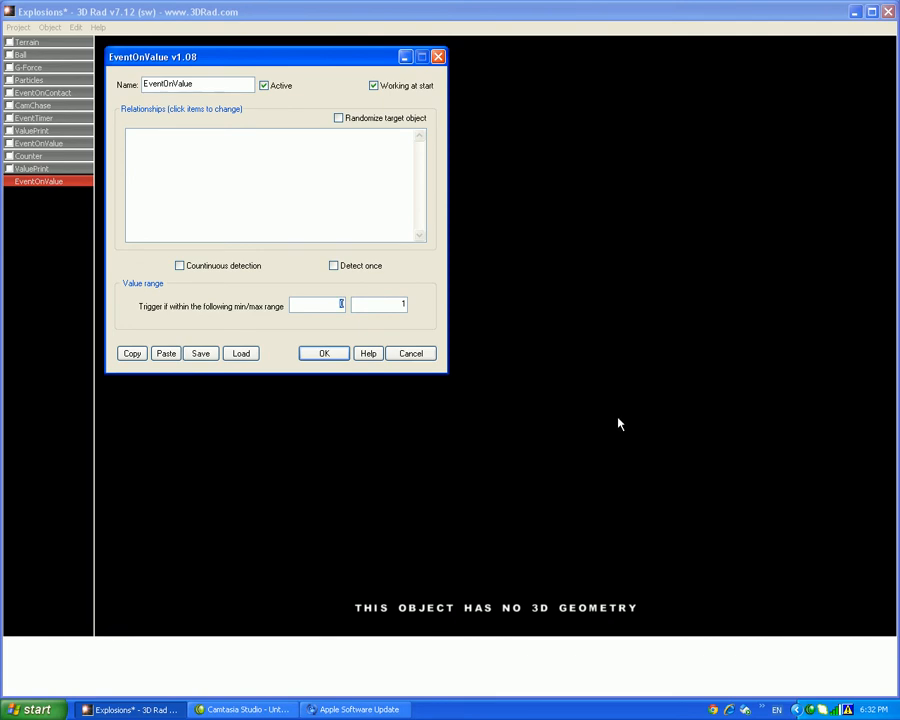
mouse_move(670, 488)
text(1.000001)
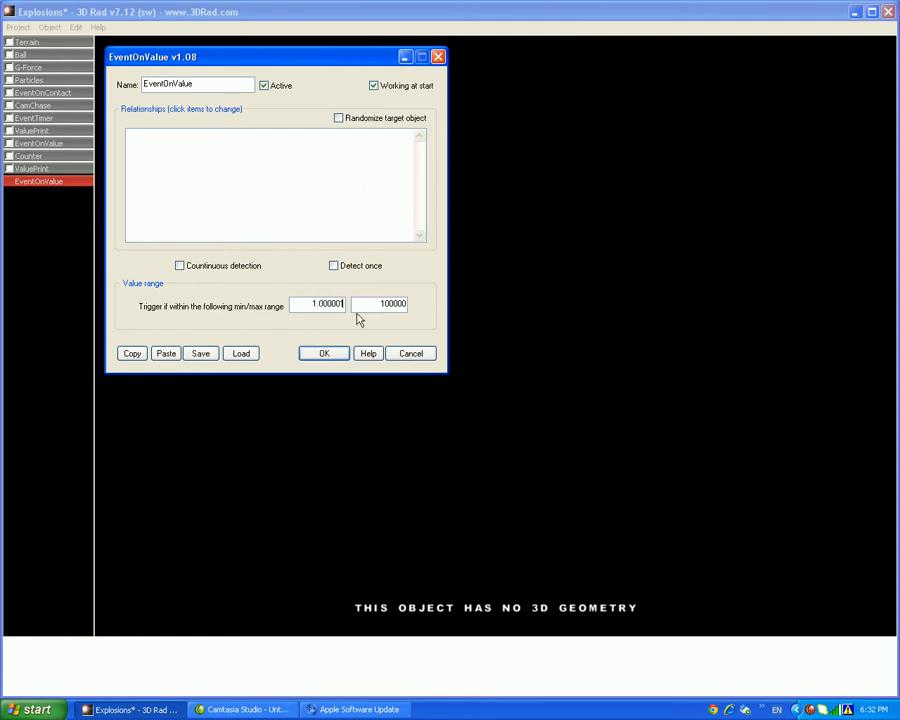
mouse_move(278, 262)
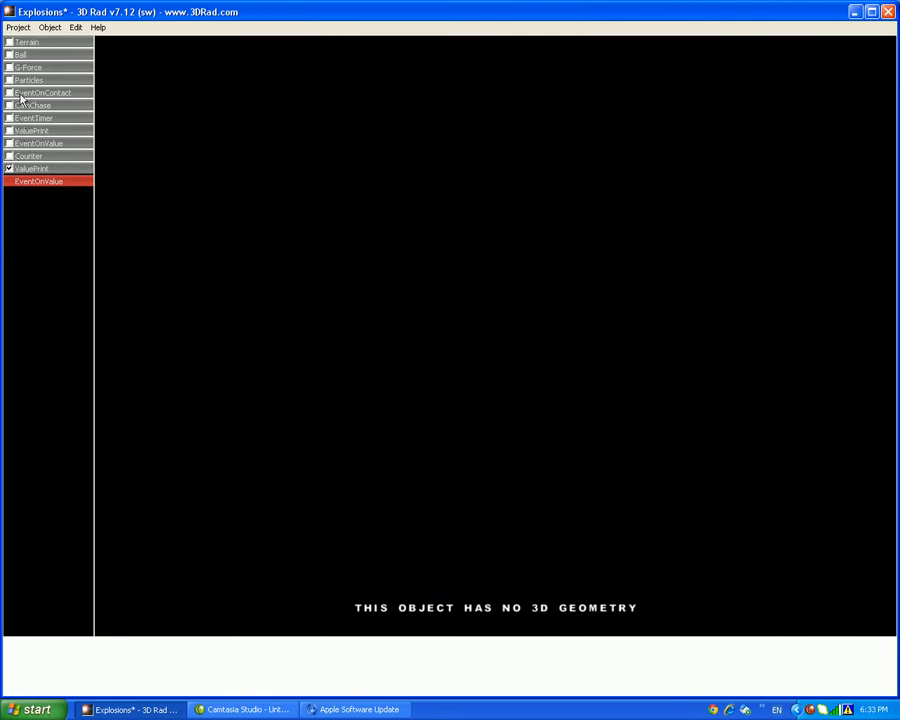
mouse_move(44, 160)
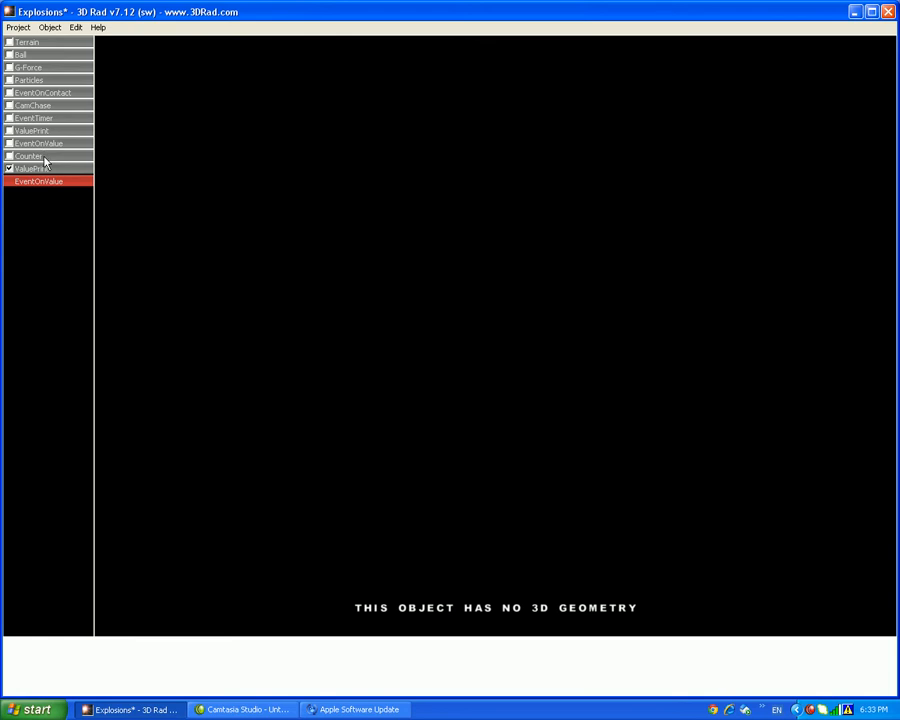
Link ValuePrint as MONITORED and Particles as HIDE in the second EventOnValue's relationships
double_click(38, 144)
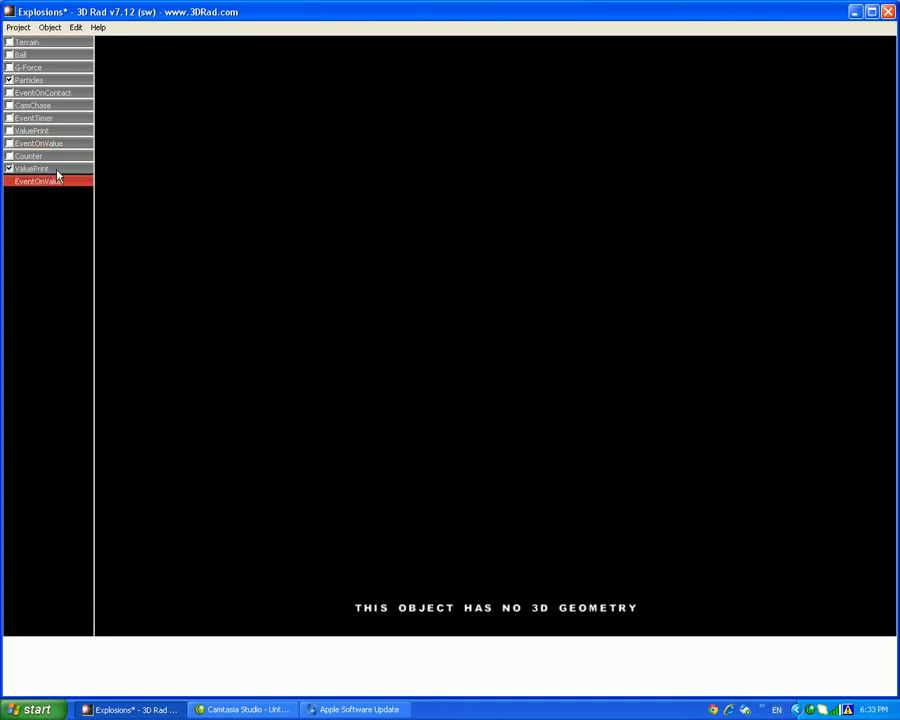
mouse_move(44, 144)
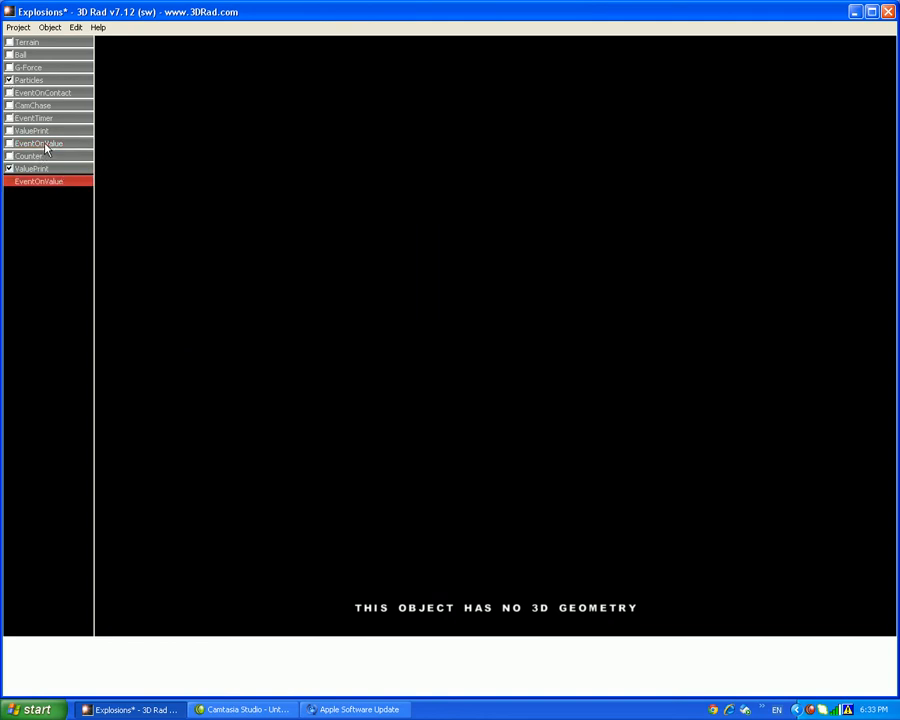
double_click(38, 180)
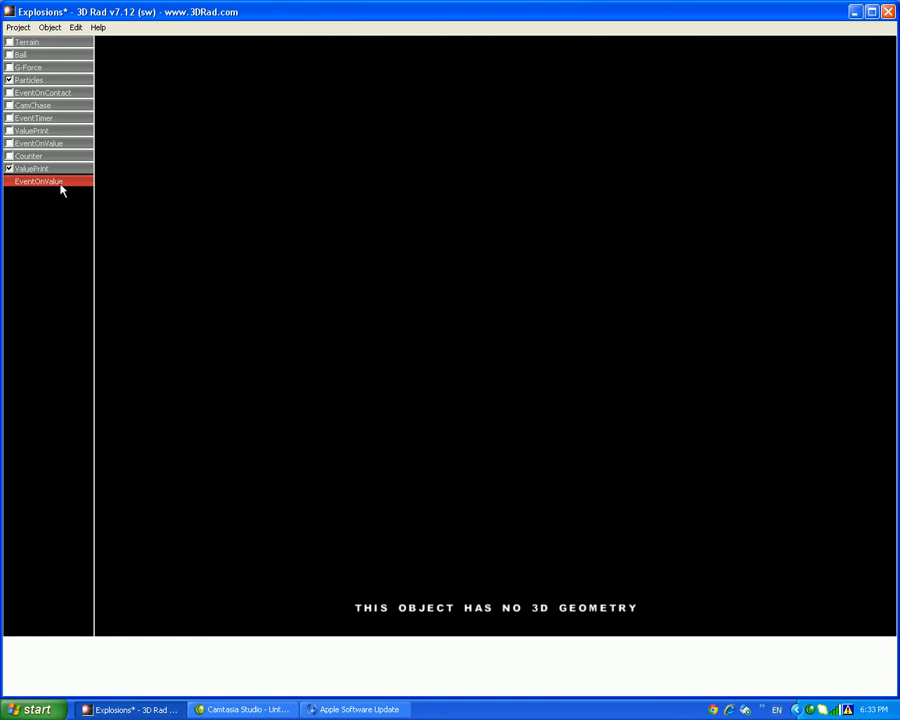
double_click(40, 180)
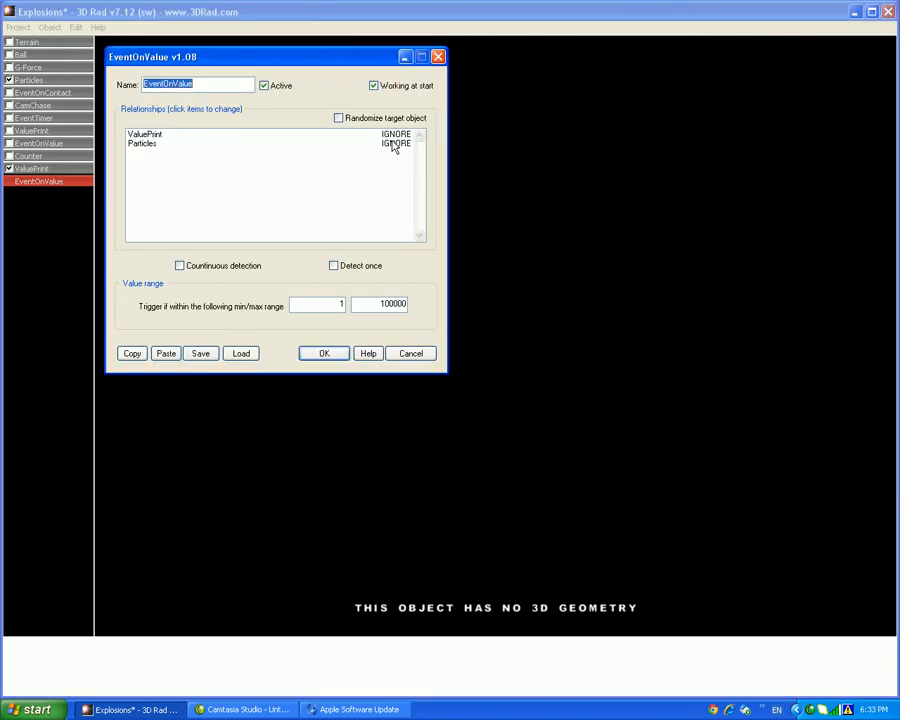
click(396, 134)
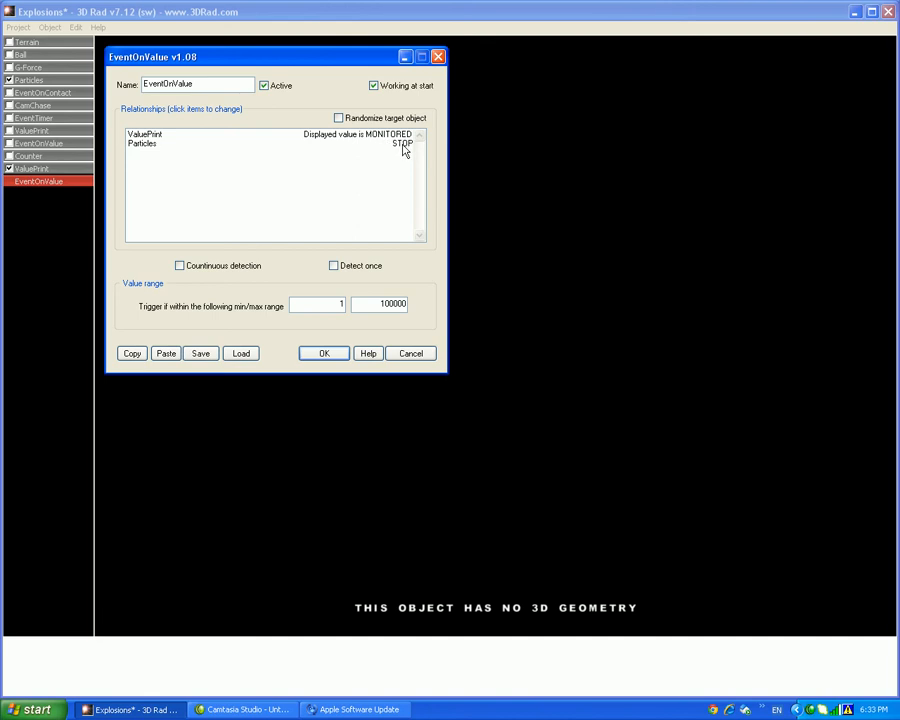
click(402, 144)
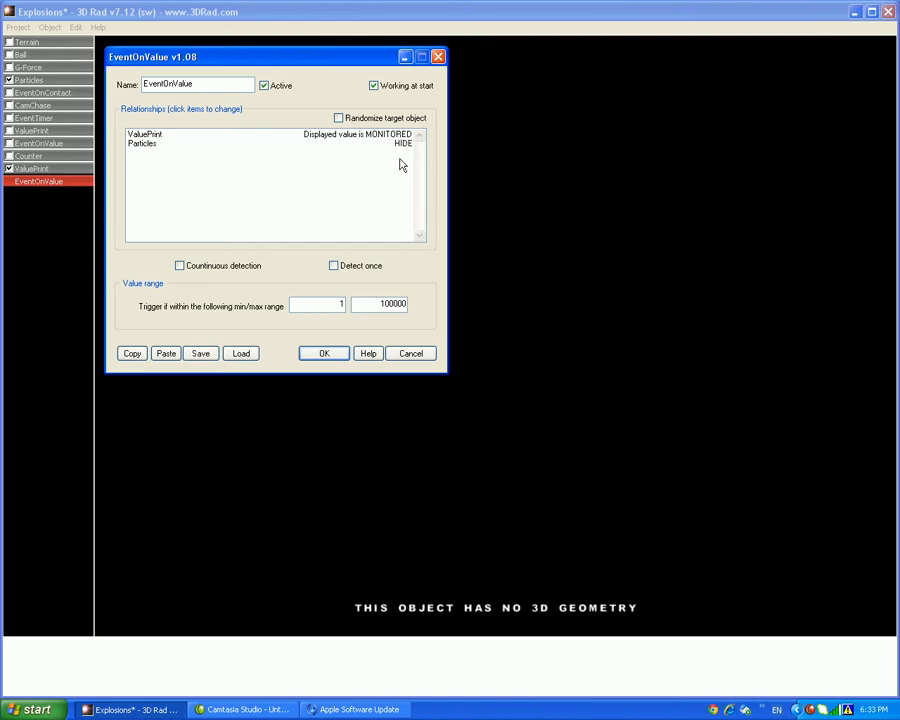
mouse_move(324, 352)
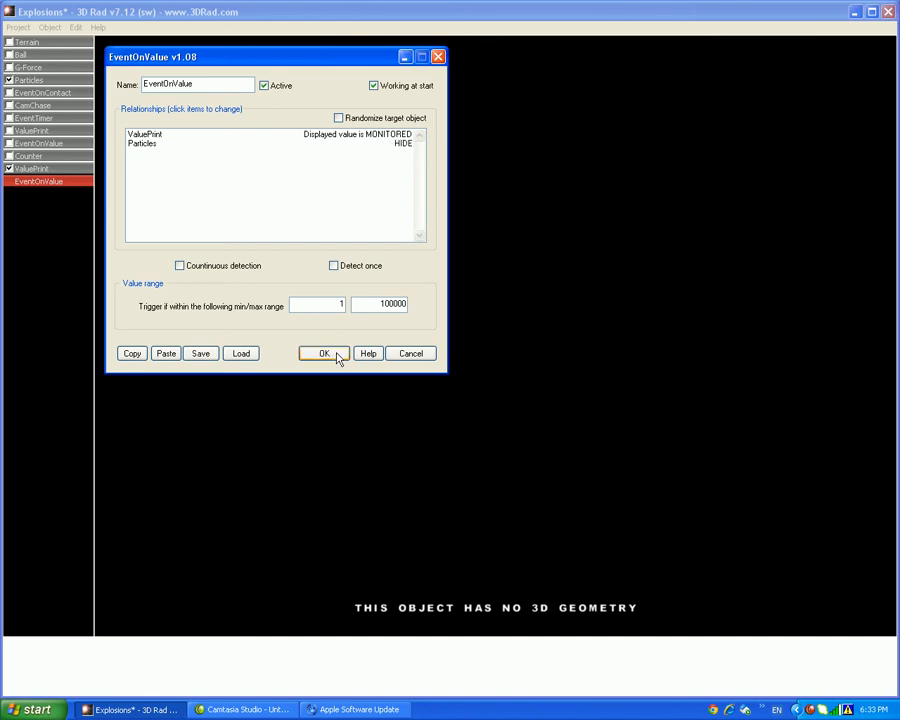
mouse_move(328, 334)
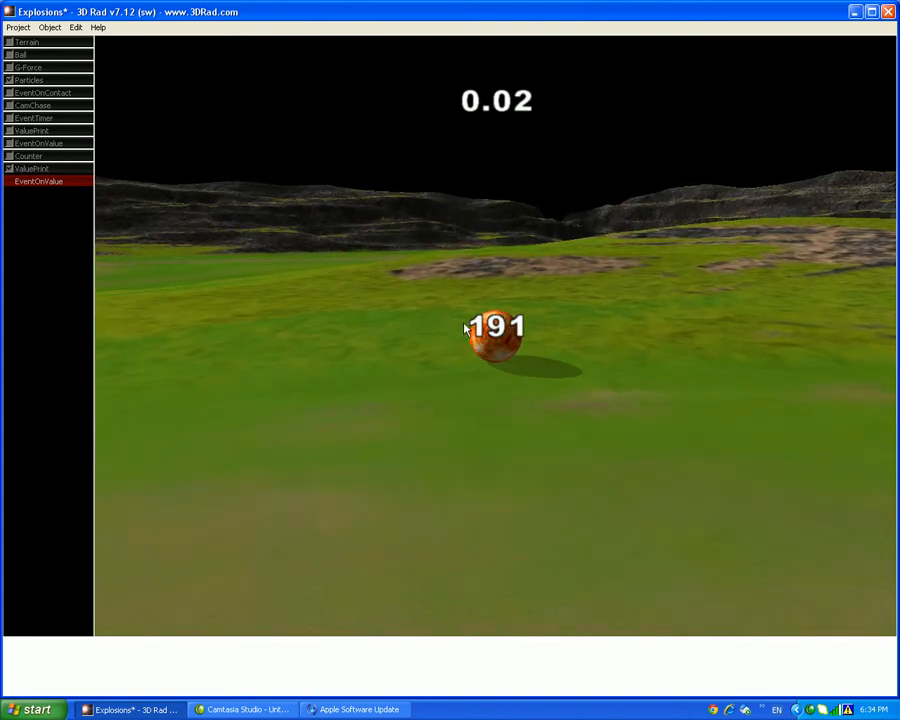
End the test run after the counter reached 191 and return to editing
click(38, 180)
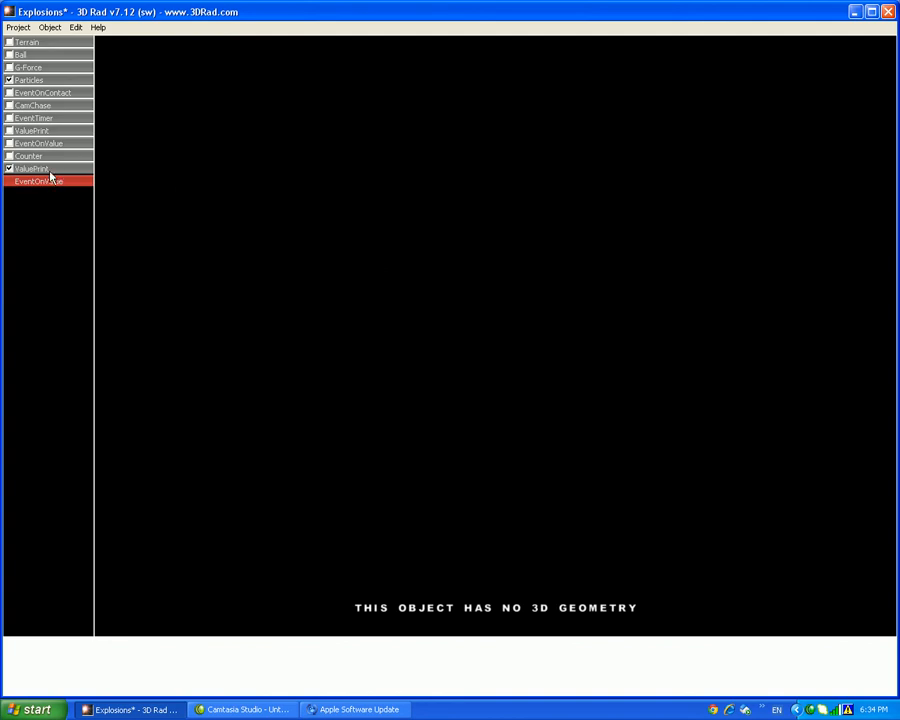
Tick EventOnValue among ValuePrint's relationships and bring up the ValuePrint properties dialog
click(40, 132)
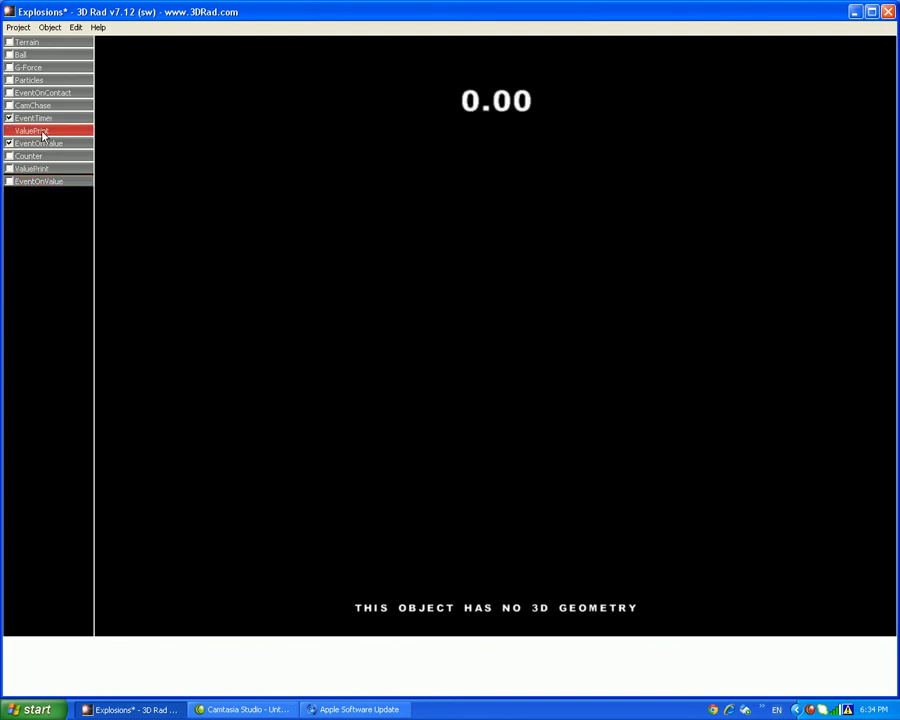
double_click(32, 130)
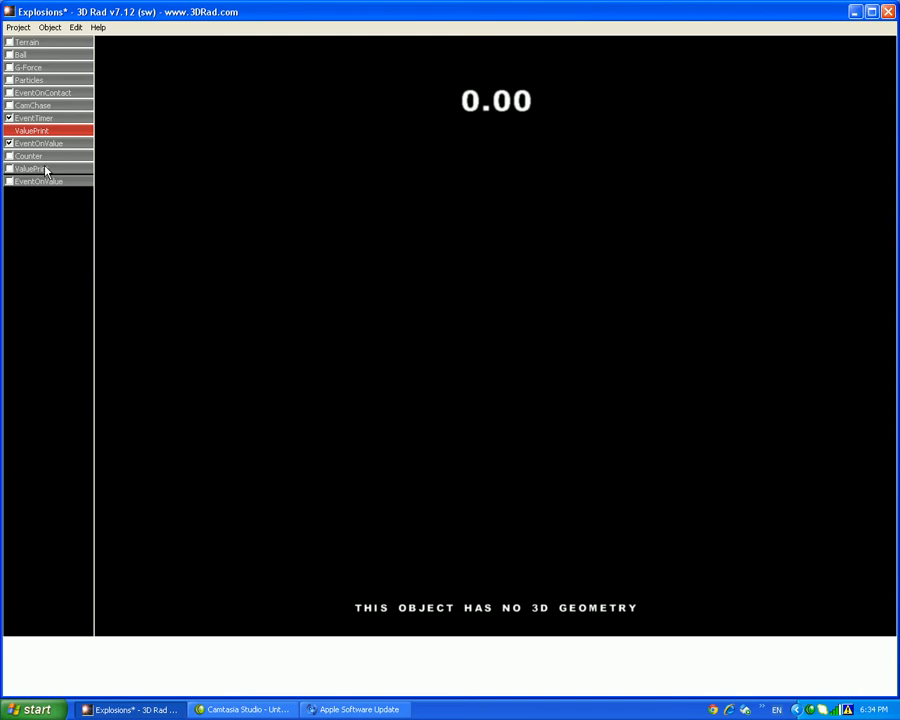
double_click(30, 168)
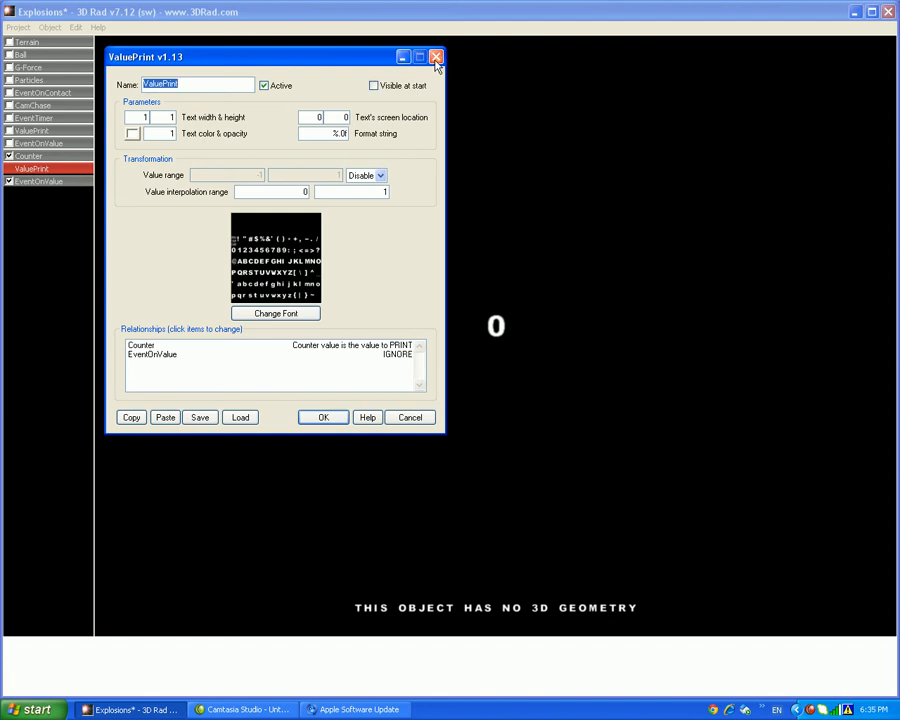
mouse_move(384, 110)
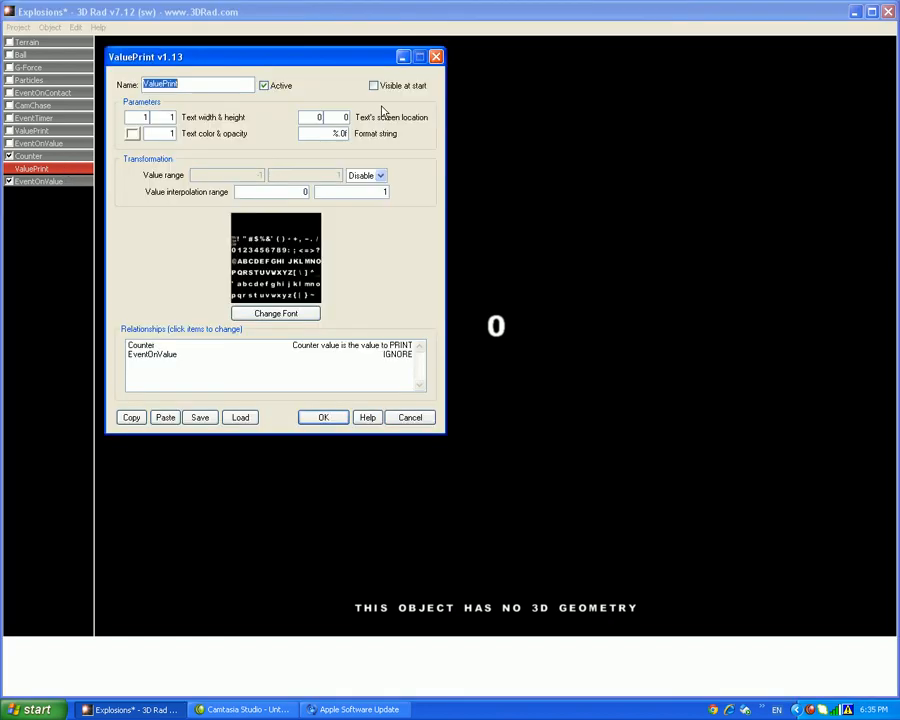
Untick Active on ValuePrint and test-run: the ball explodes once, then rests intact on the terrain
click(16, 28)
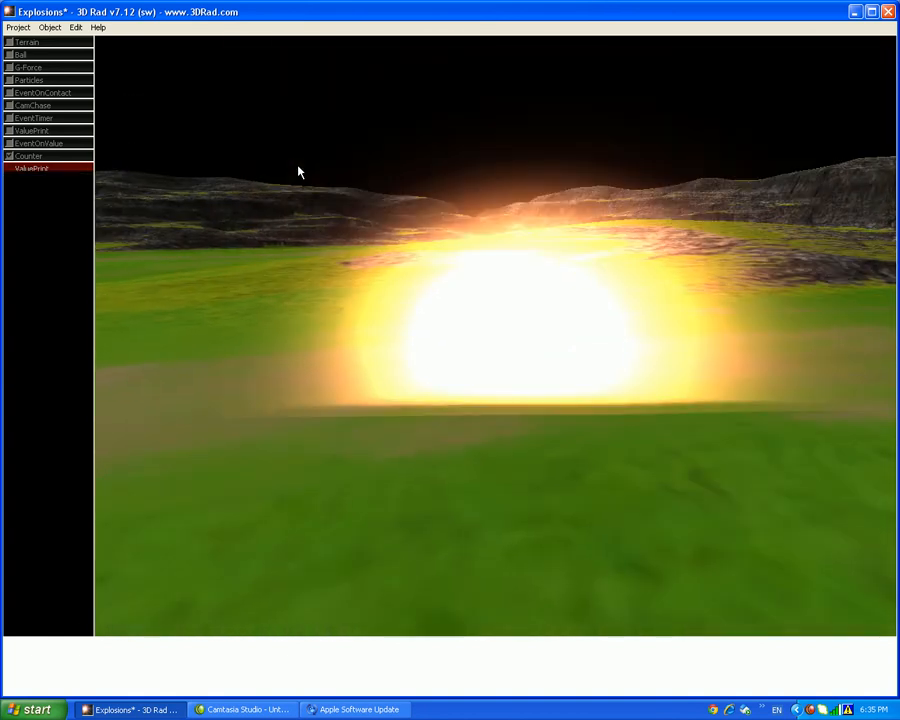
double_click(32, 168)
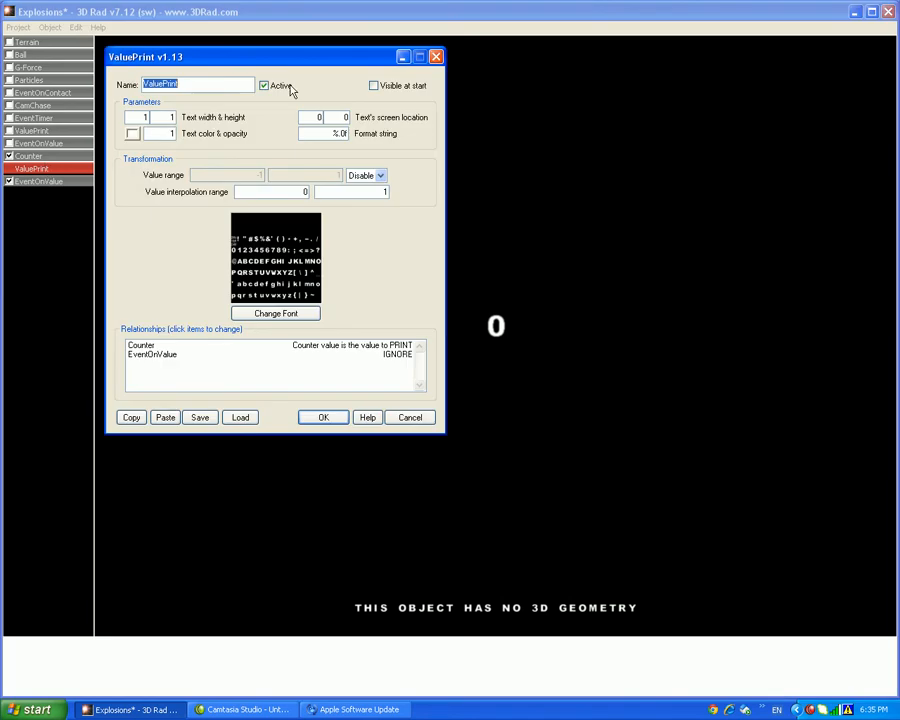
click(372, 84)
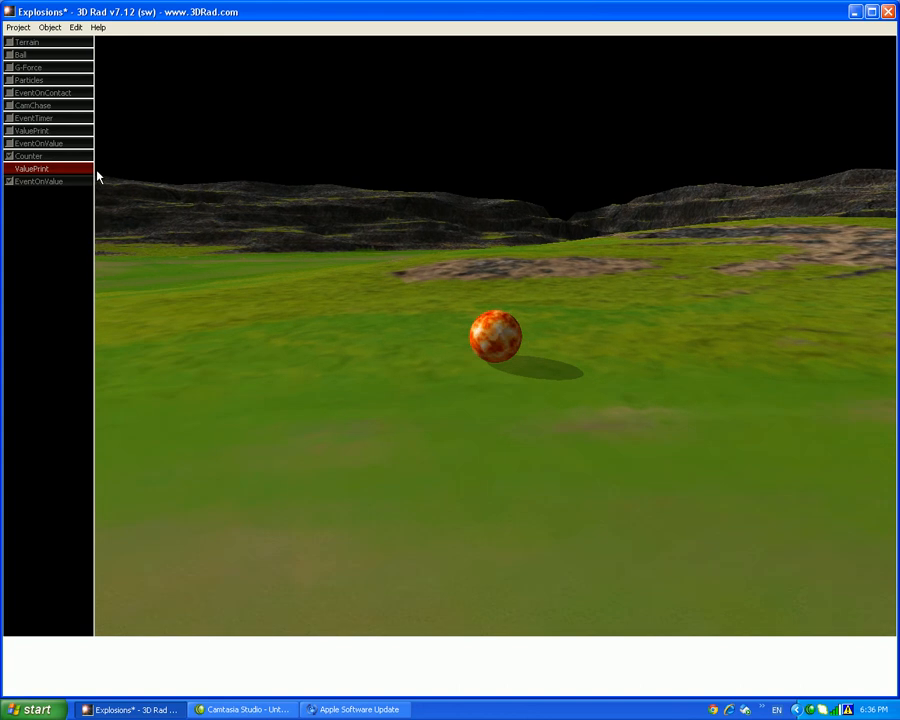
click(38, 180)
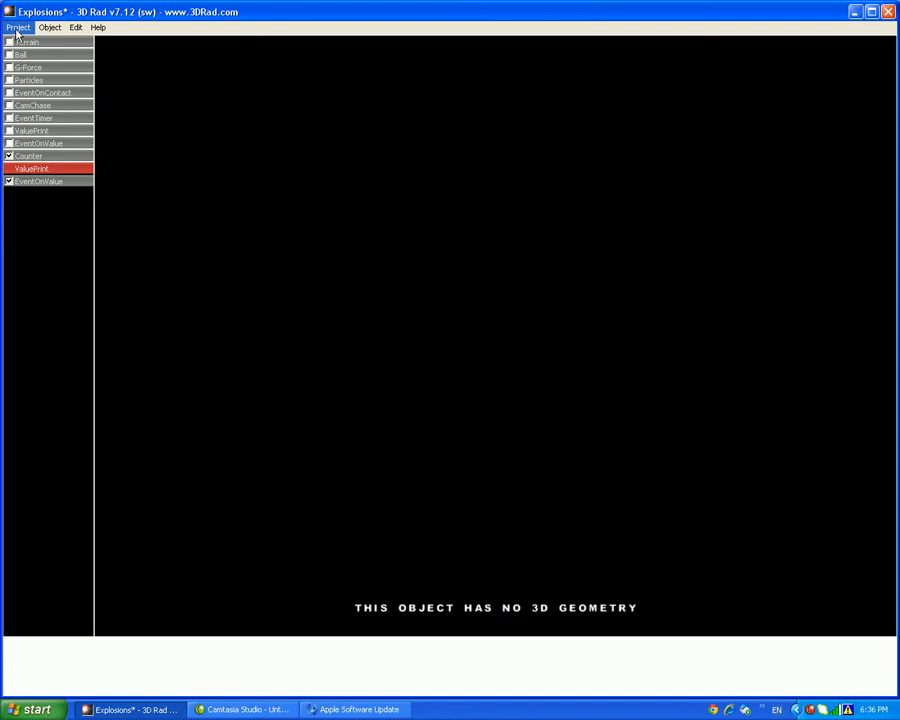
mouse_move(796, 436)
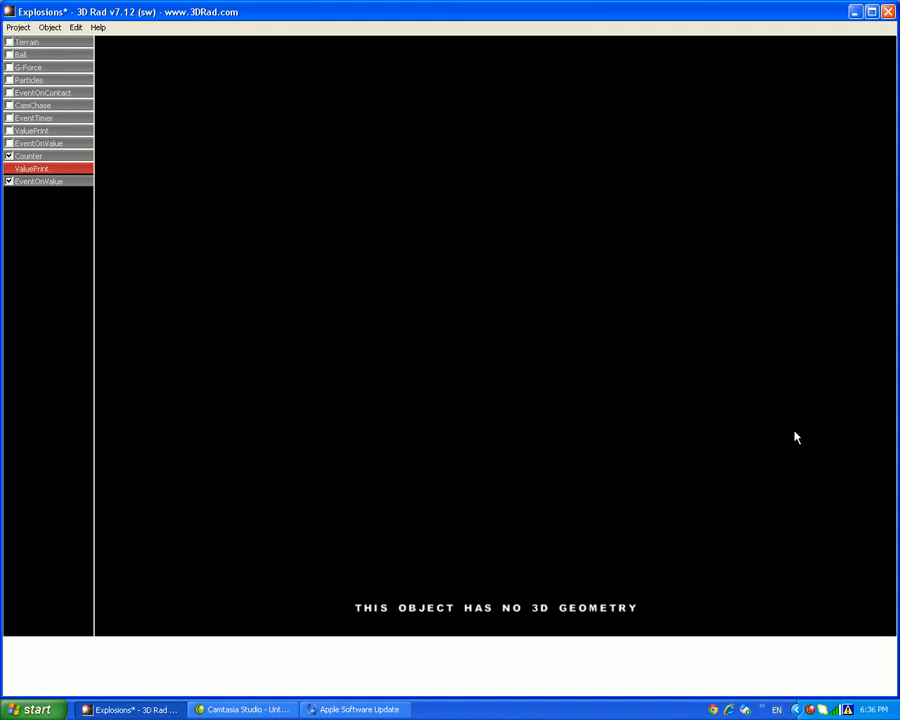